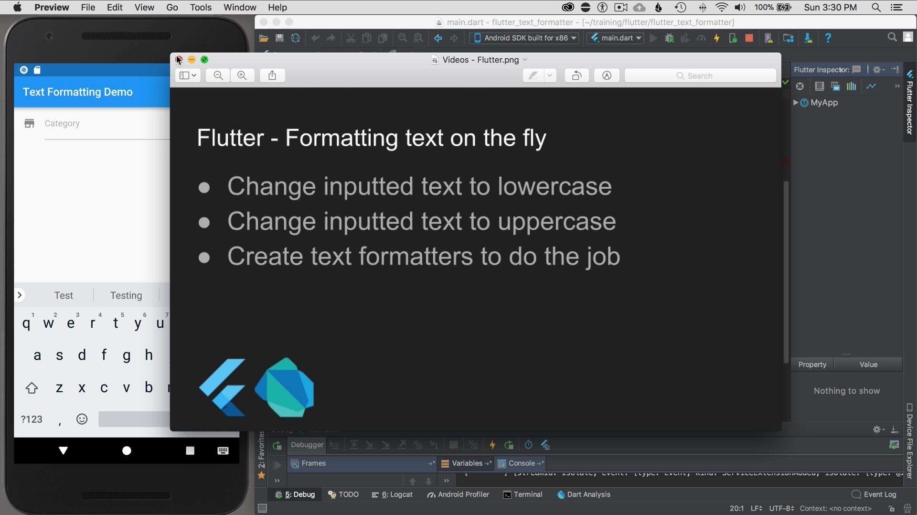
Close the slide window and place the caret after the TextField's decoration in main.dart
left_click(179, 59)
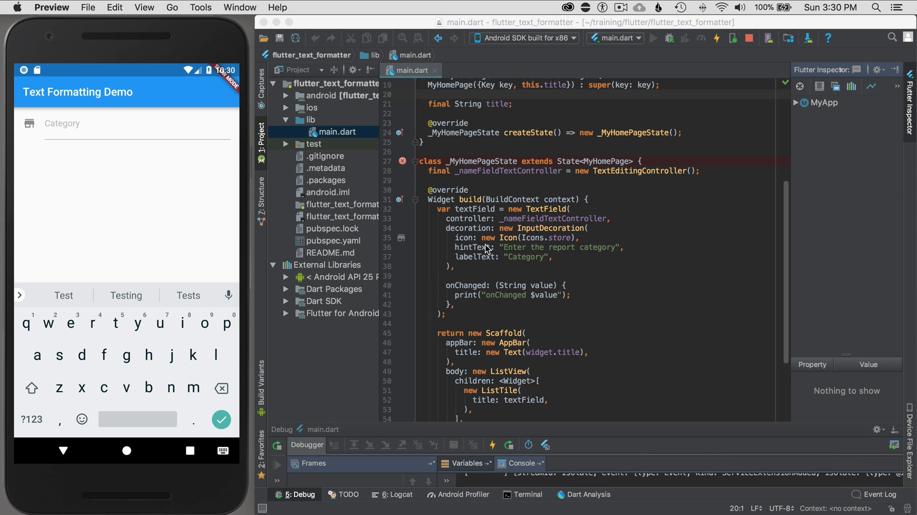
mouse_move(493, 273)
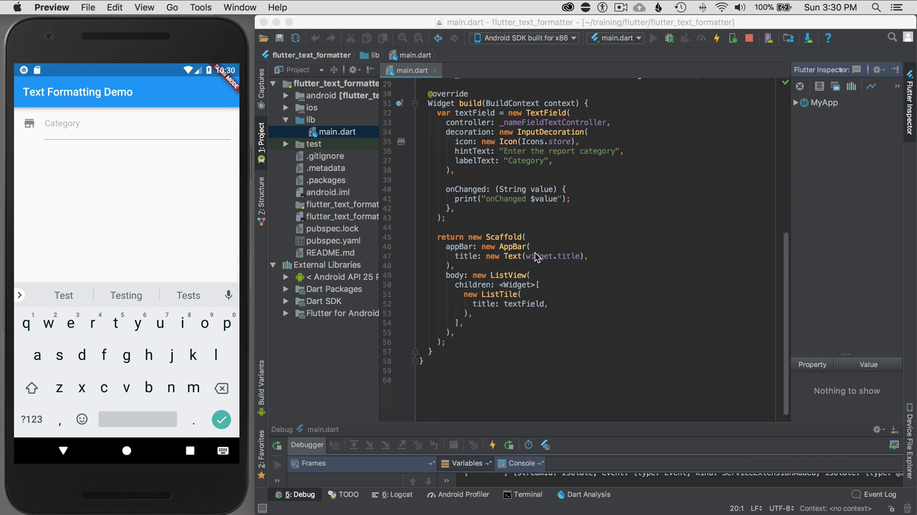
mouse_move(500, 304)
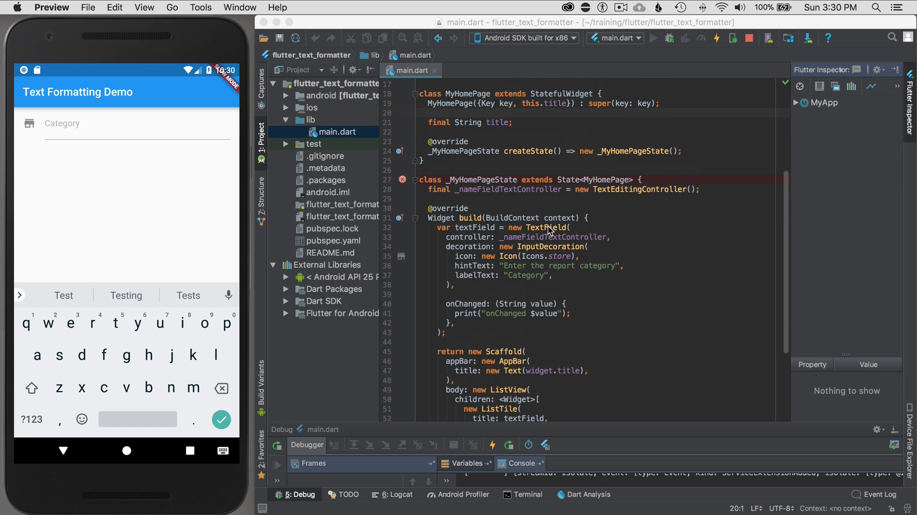
mouse_move(548, 233)
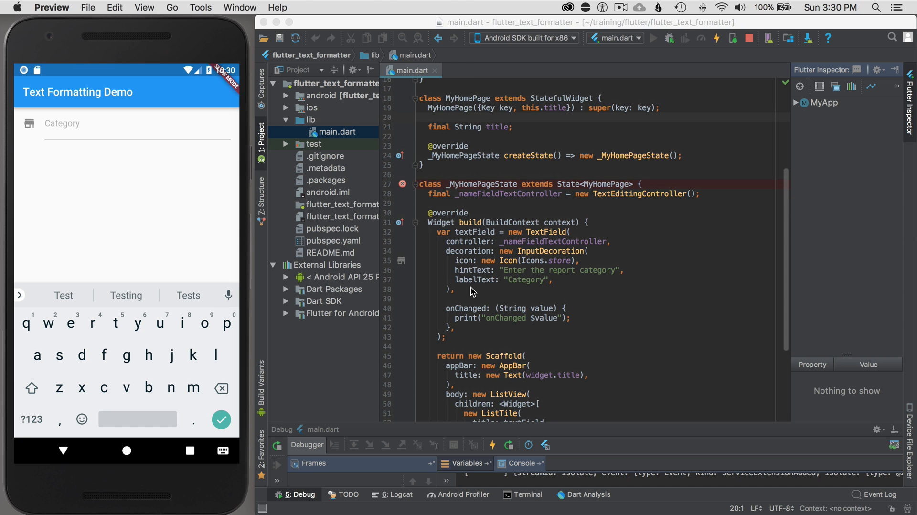
left_click(465, 298)
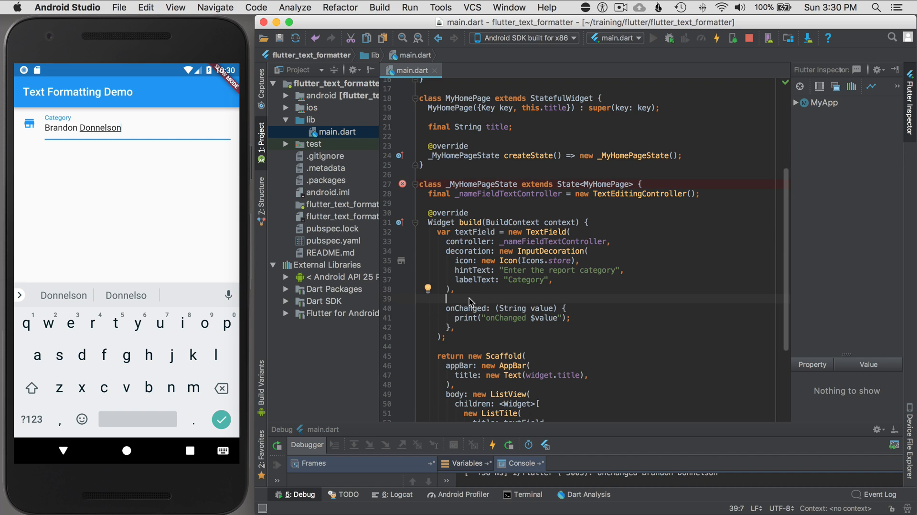
mouse_move(486, 301)
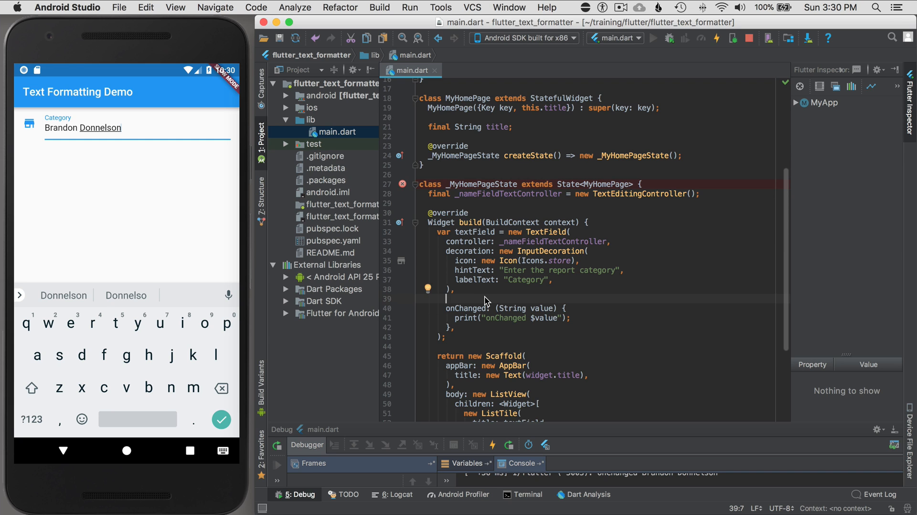
mouse_move(467, 300)
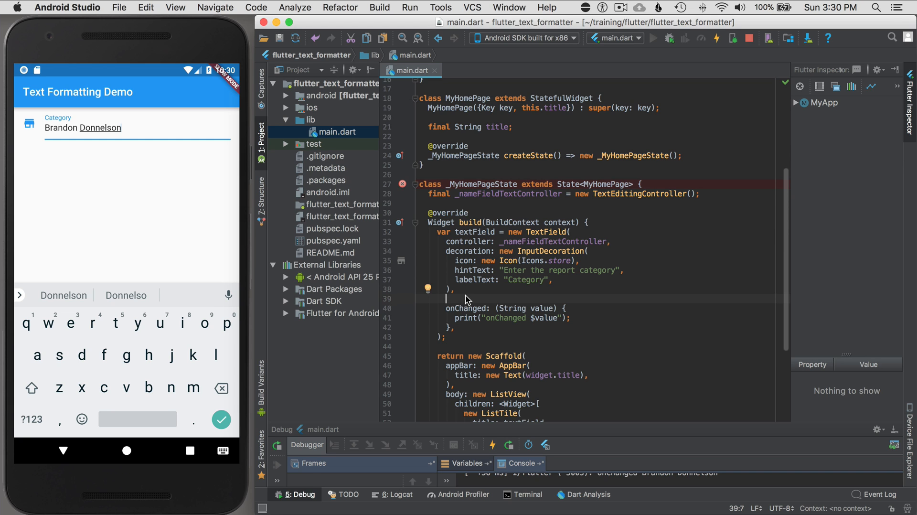
mouse_move(465, 301)
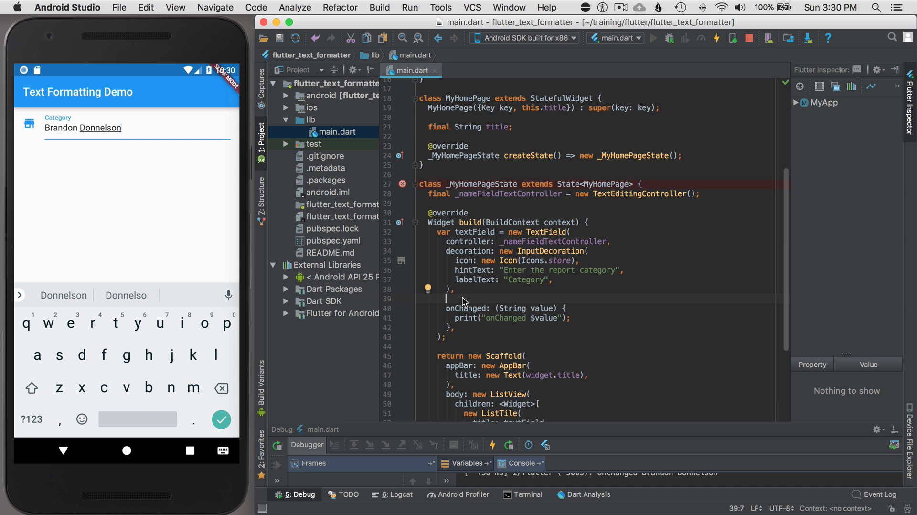
Add inputFormatters: [ new LowerCase... ] to the TextField as a placeholder entry
type("inputFormatters:")
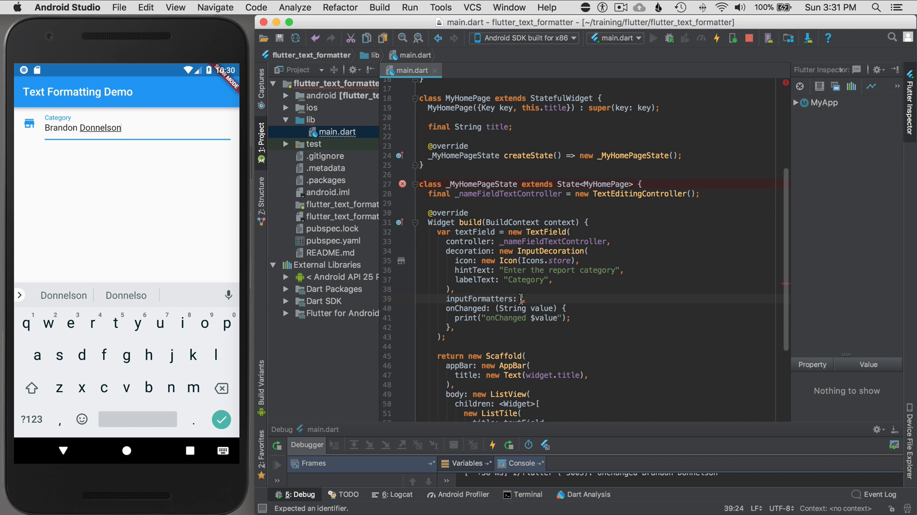
type("[]")
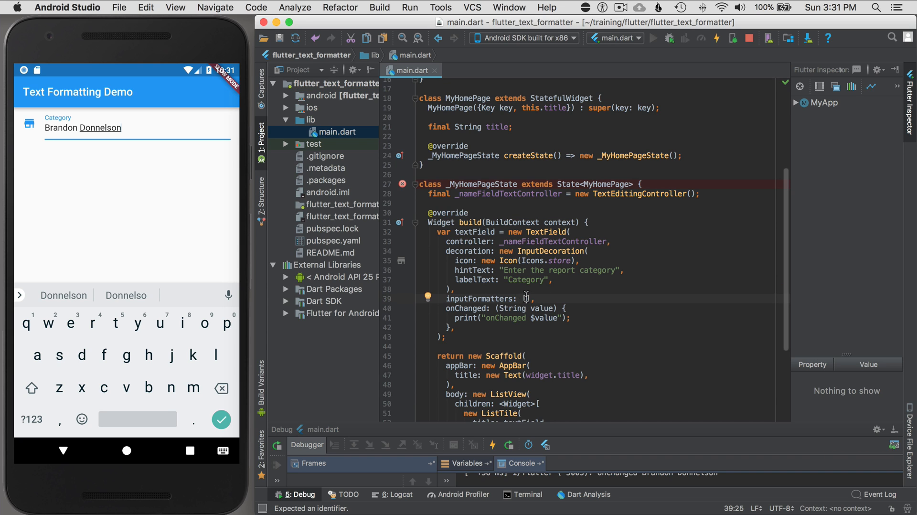
type("[]")
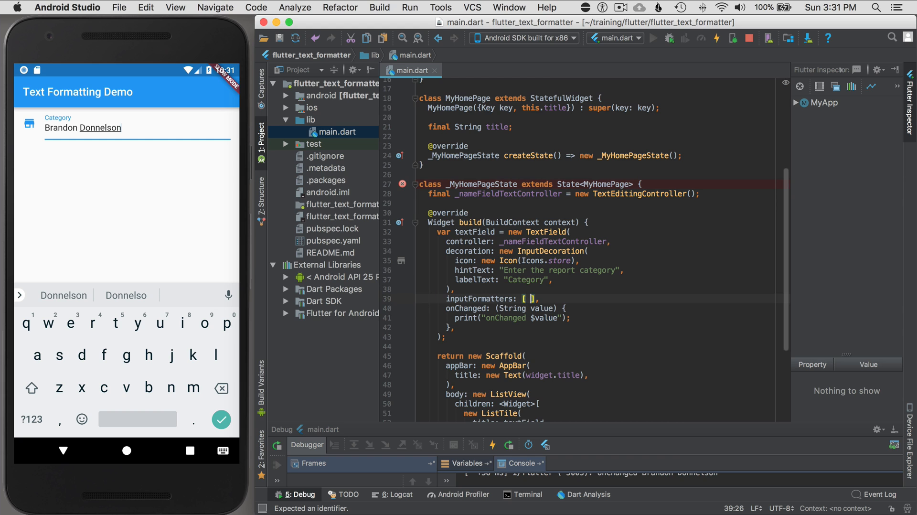
type("new LowerCas")
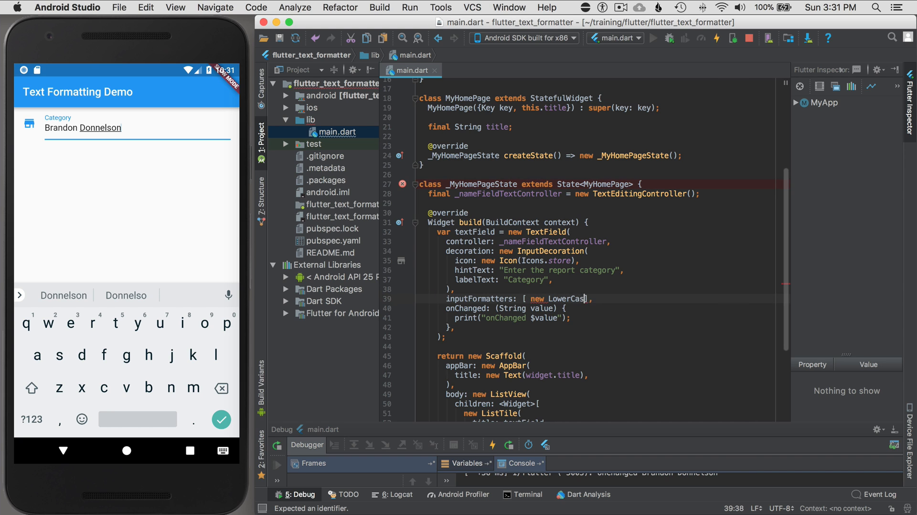
type("e...]")
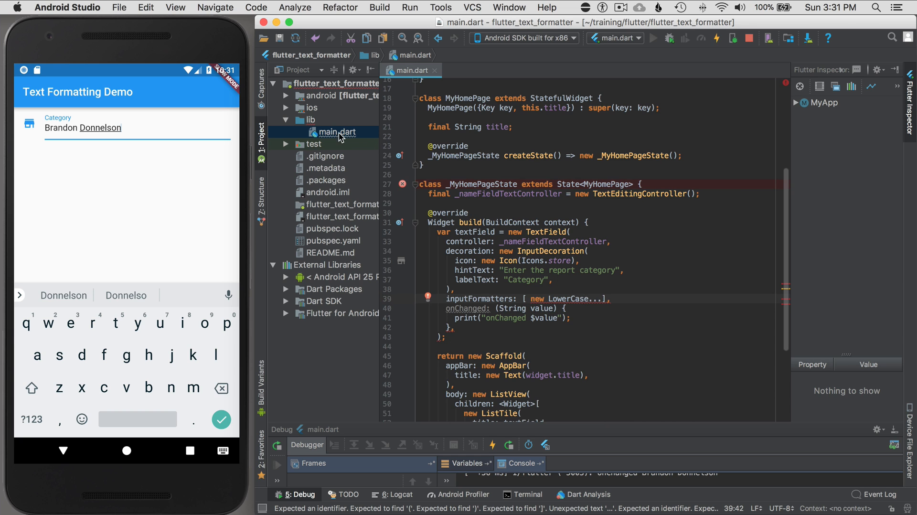
Create a utils folder inside lib
left_click(311, 120)
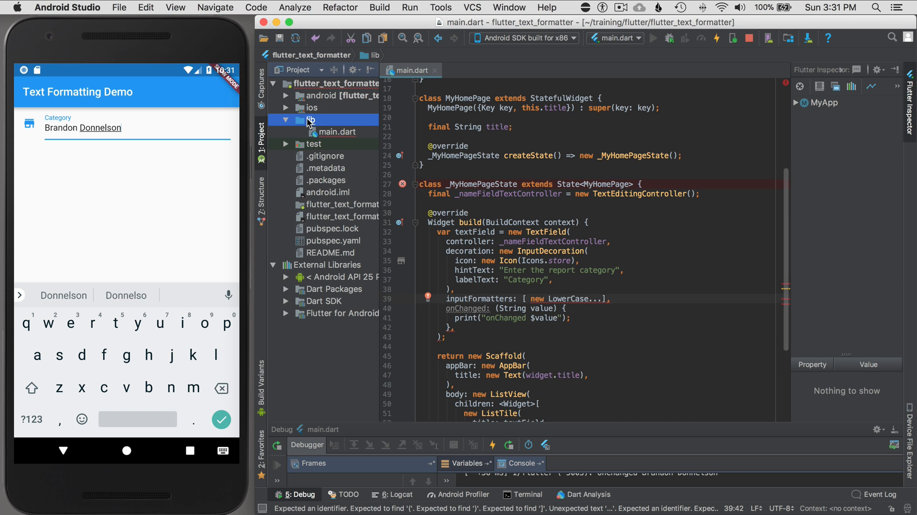
right_click(311, 120)
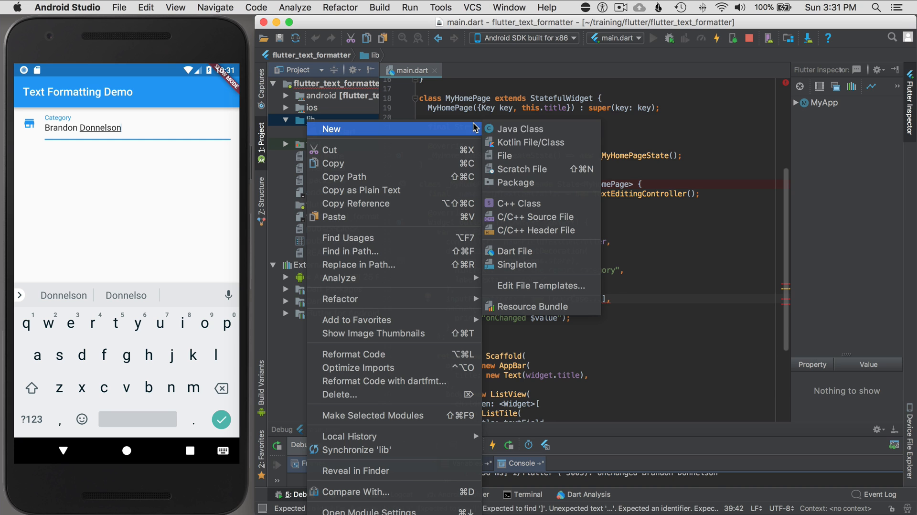
left_click(517, 182)
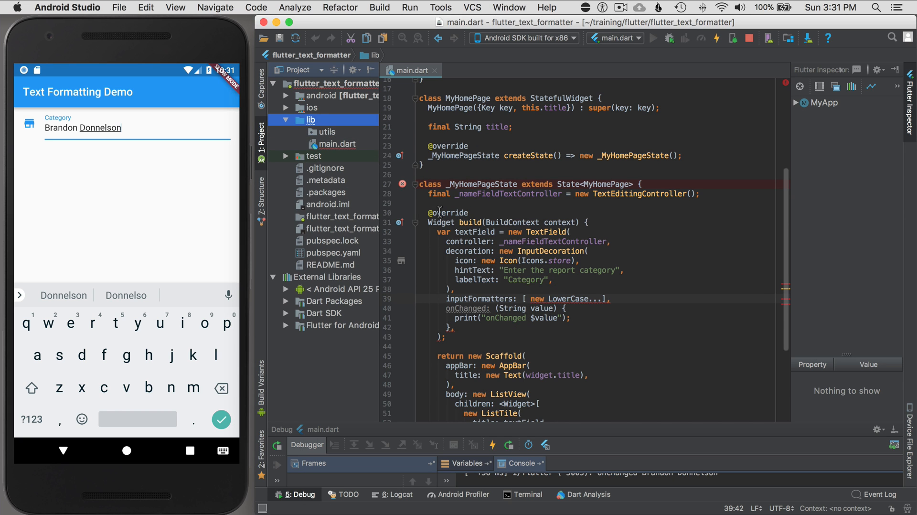
Create a new Dart file named formatters.dart inside utils
right_click(327, 132)
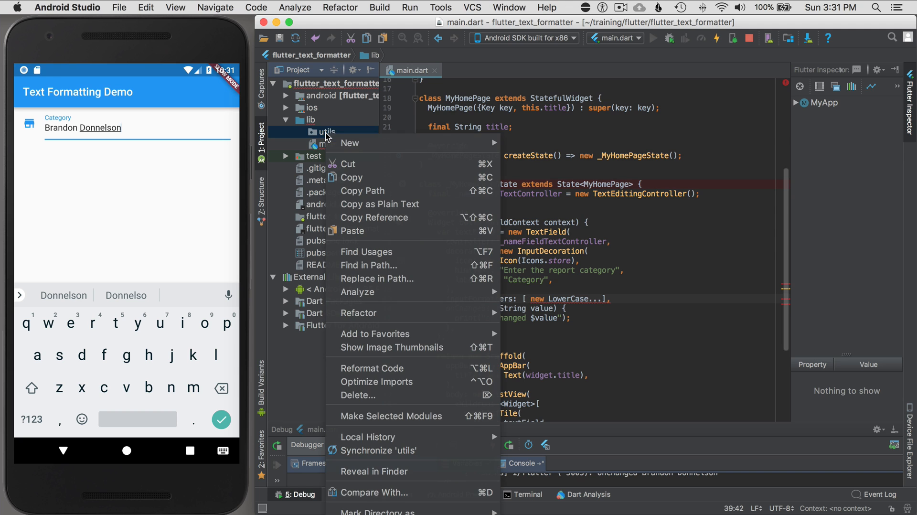
mouse_move(350, 142)
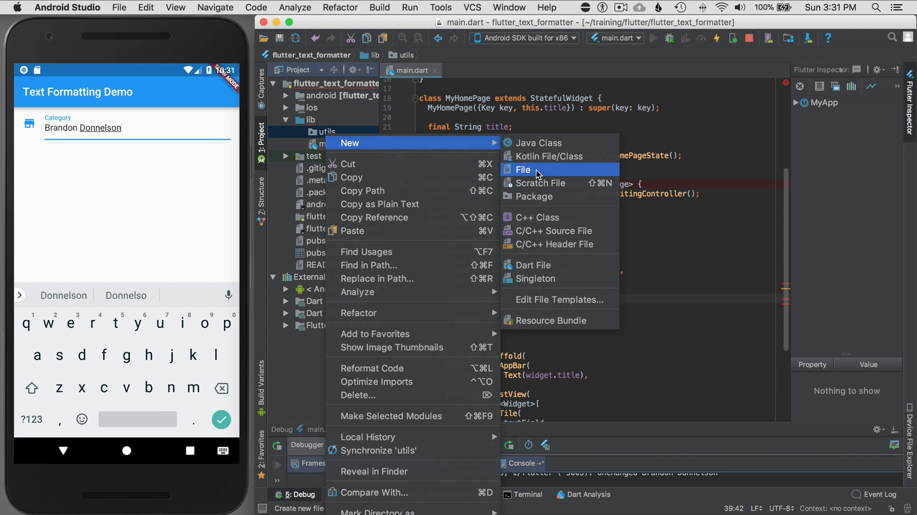
left_click(524, 170)
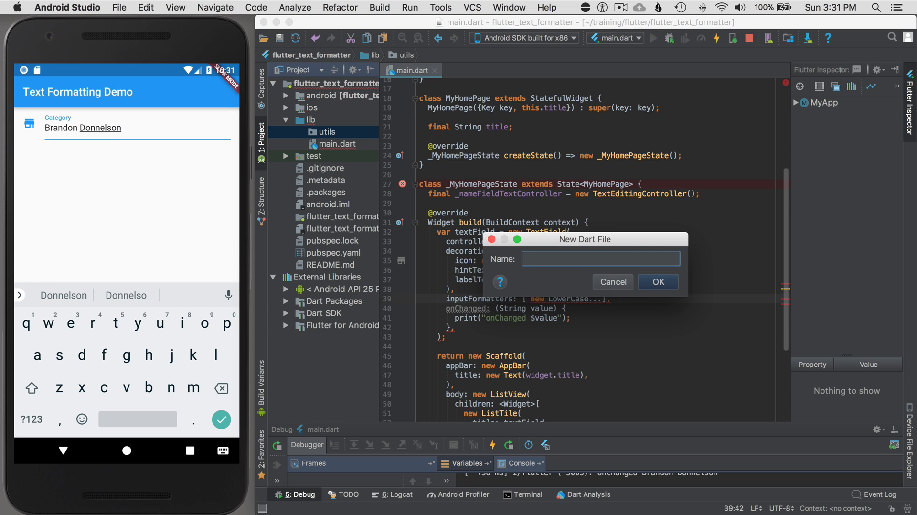
type("formatter")
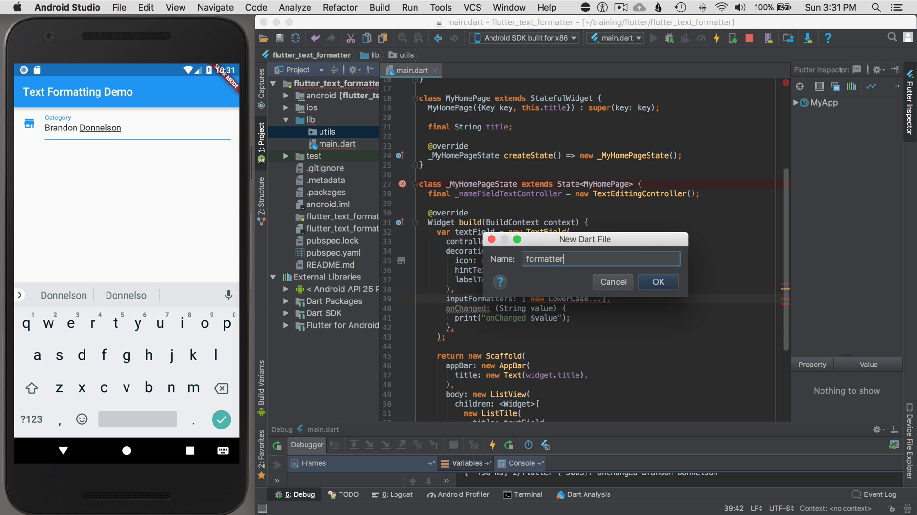
type("s.dart")
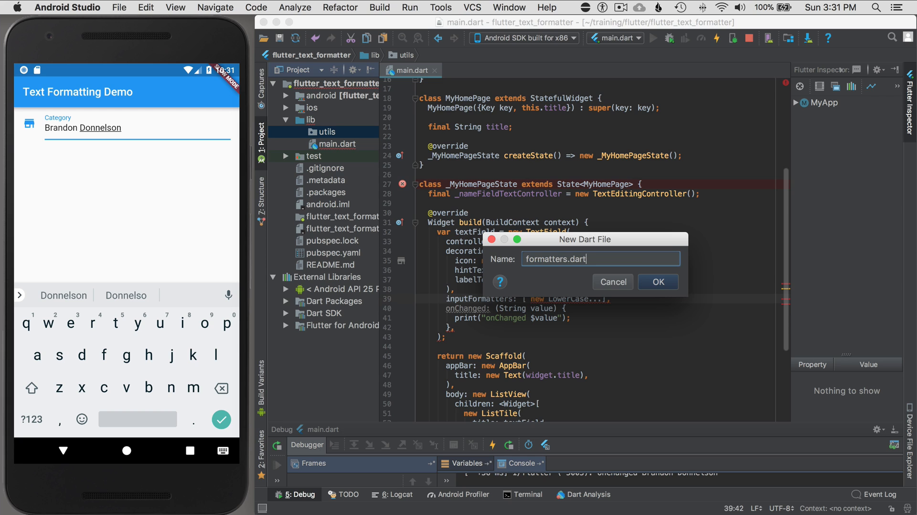
left_click(658, 281)
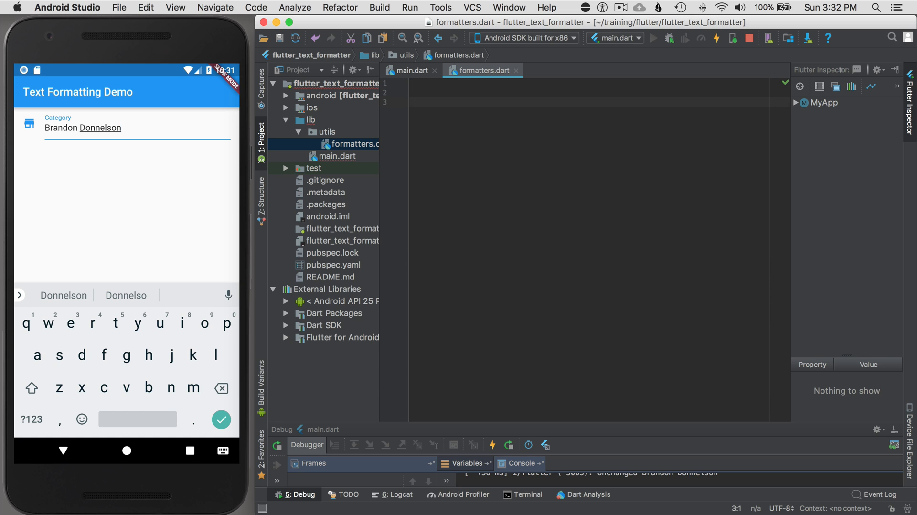
Declare class LowerCaseTextFormatter extends TextInputFormatter { } in formatters.dart
type("d")
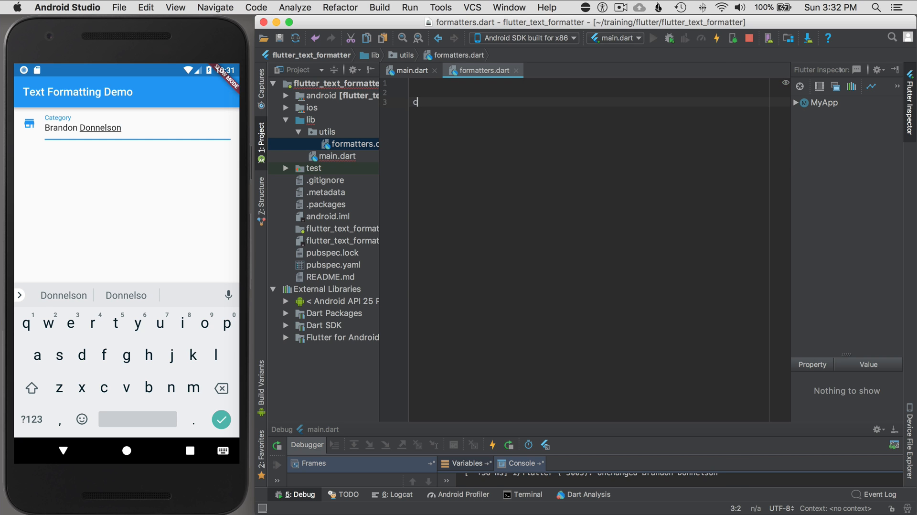
type("lass Lower")
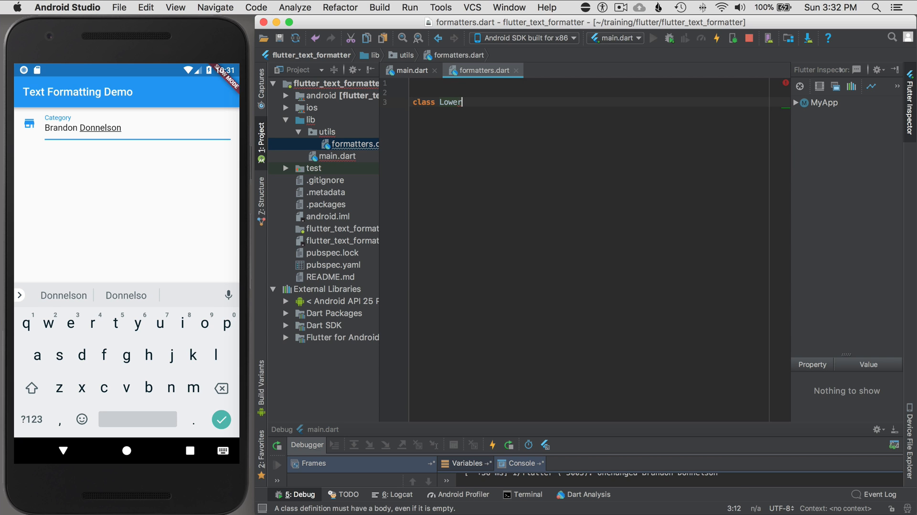
type("CaseT")
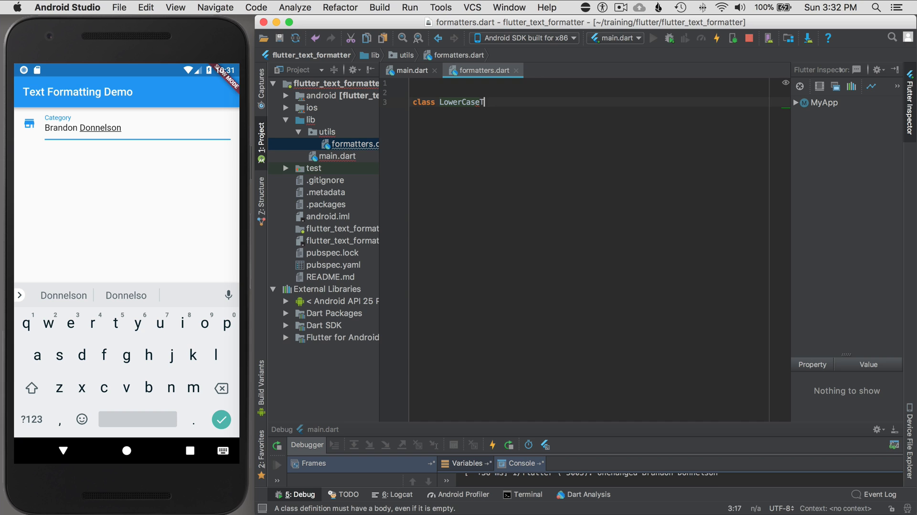
type("extFormtt")
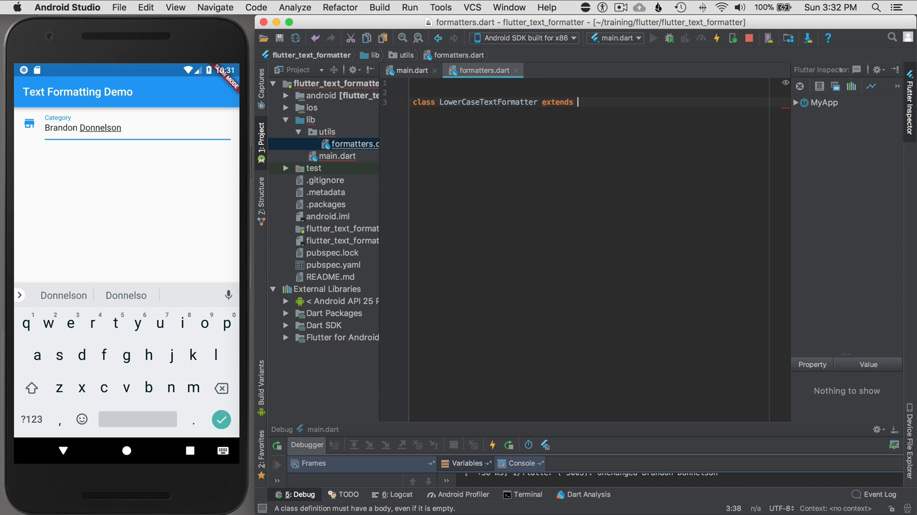
type("TextInput")
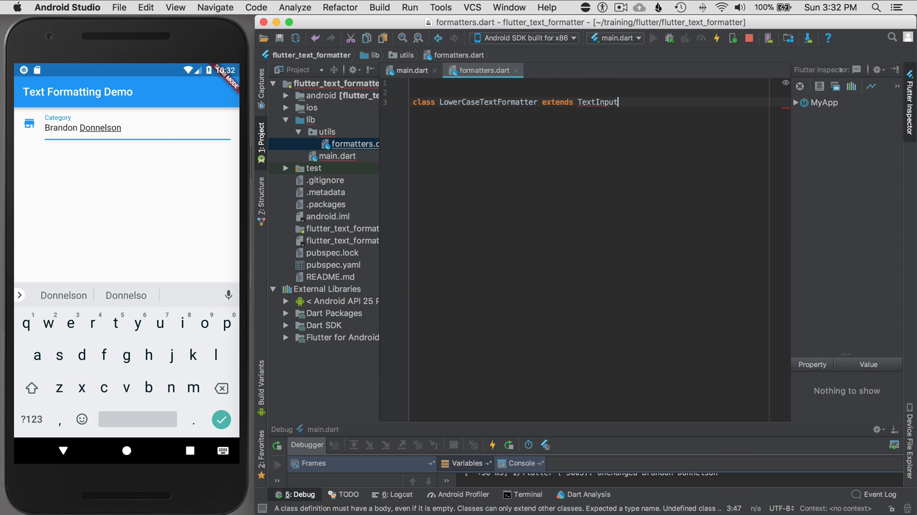
type("Formatter")
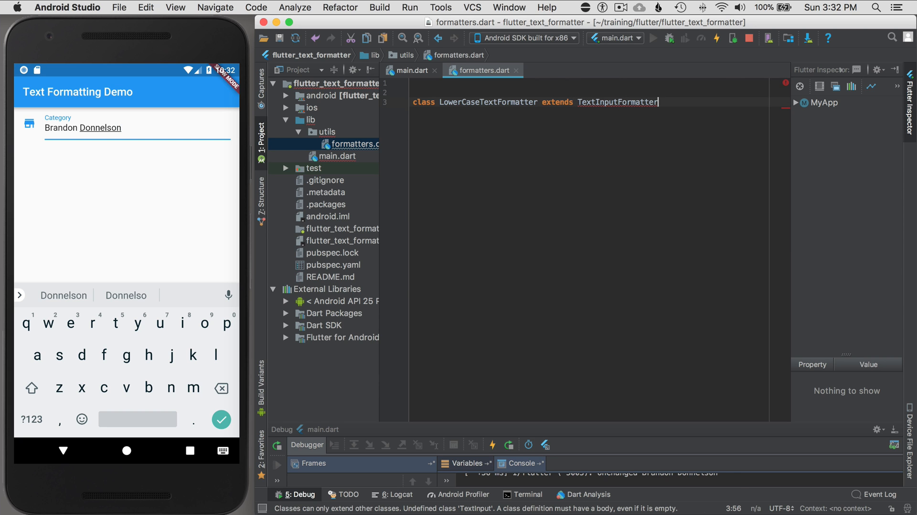
type("{")
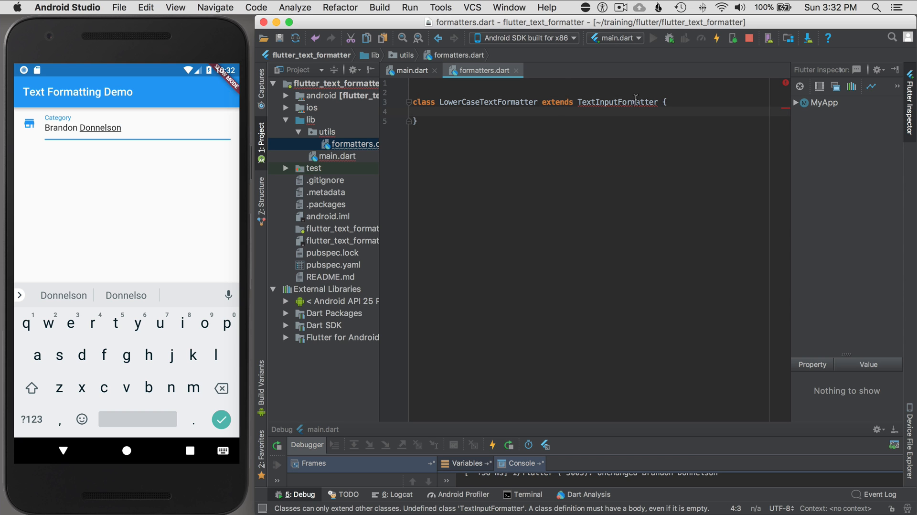
mouse_move(618, 102)
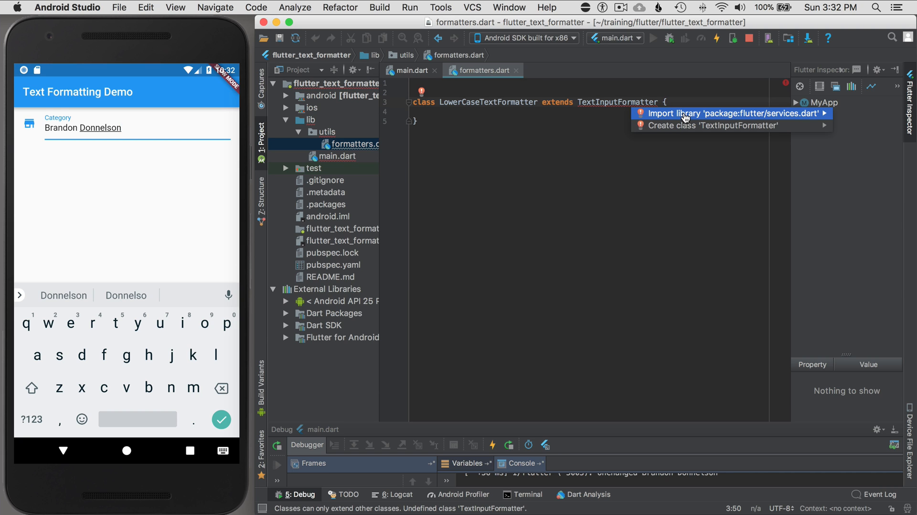
Import package:flutter/services.dart and generate the missing formatEditUpdate override stub
left_click(725, 113)
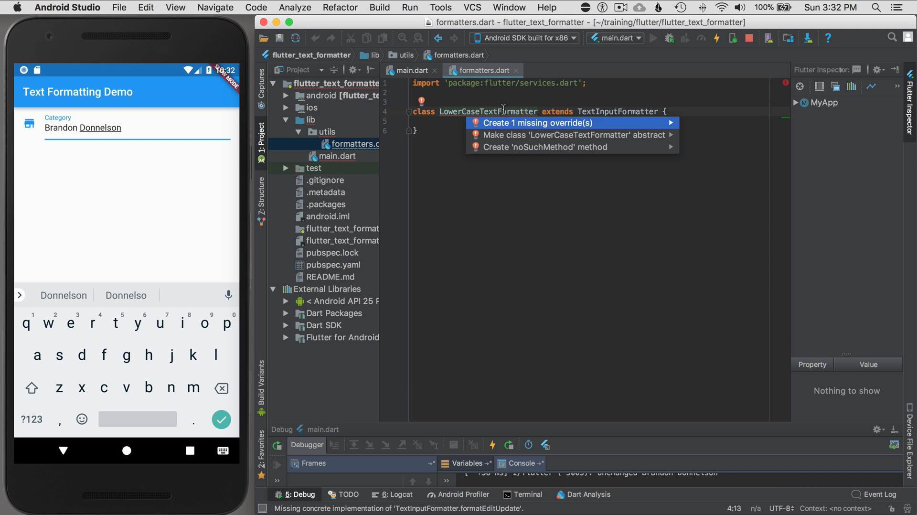
mouse_move(510, 130)
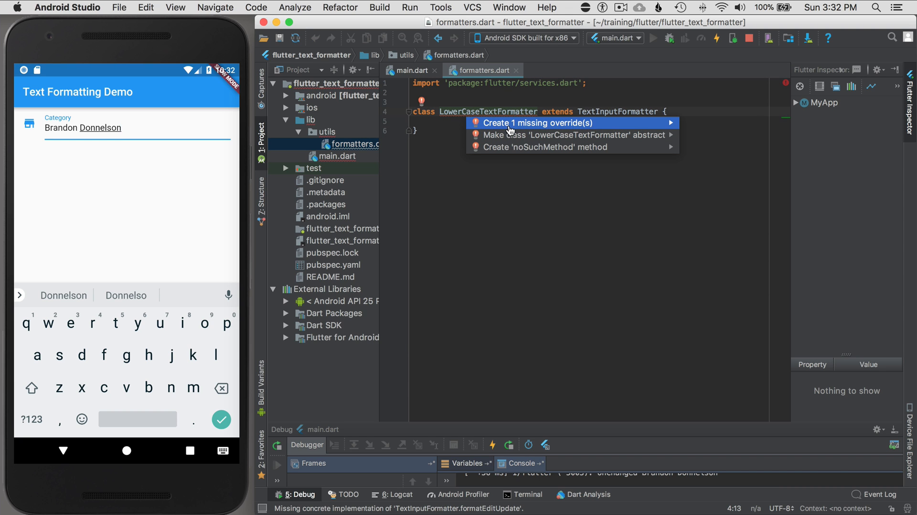
left_click(536, 123)
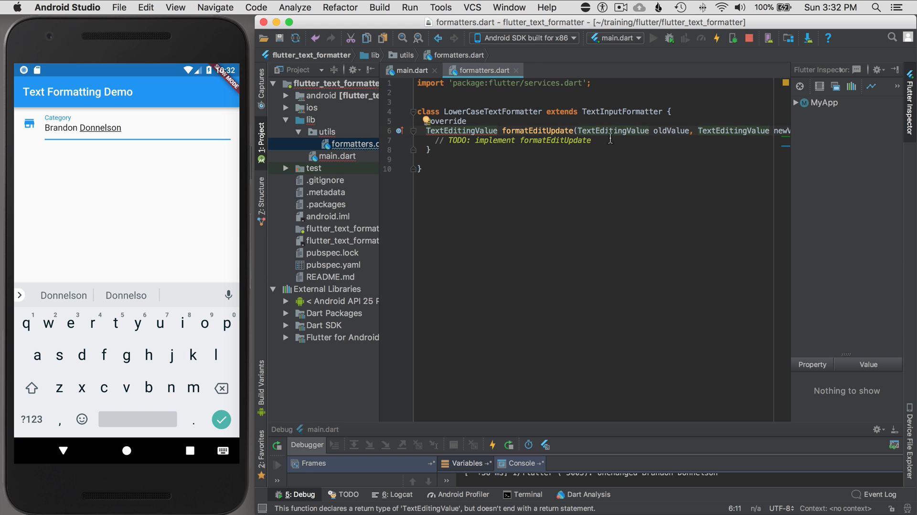
mouse_move(640, 181)
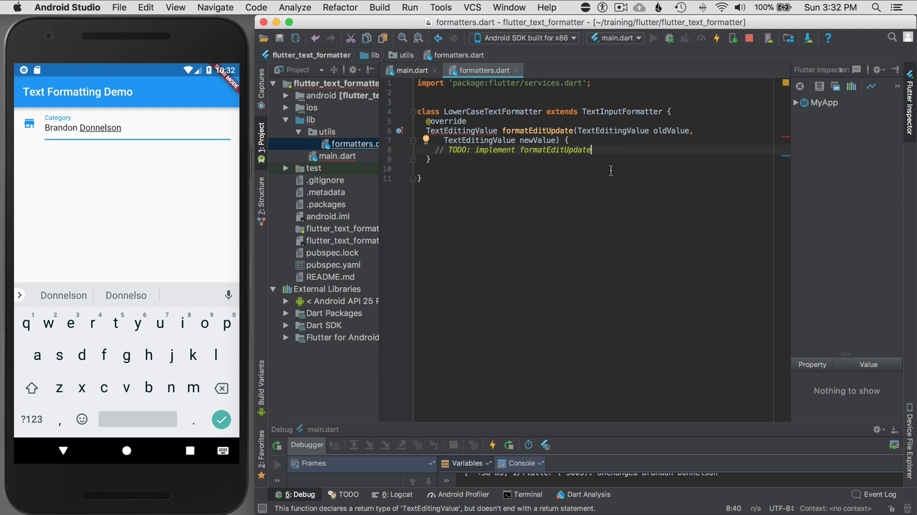
mouse_move(614, 148)
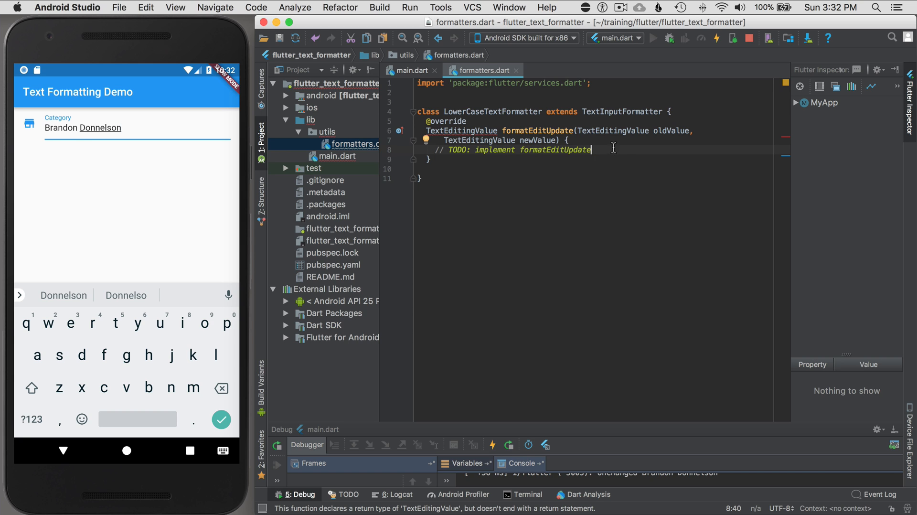
Replace the TODO body with the start of 'return newValue.cop' for copyWith completion
type("return")
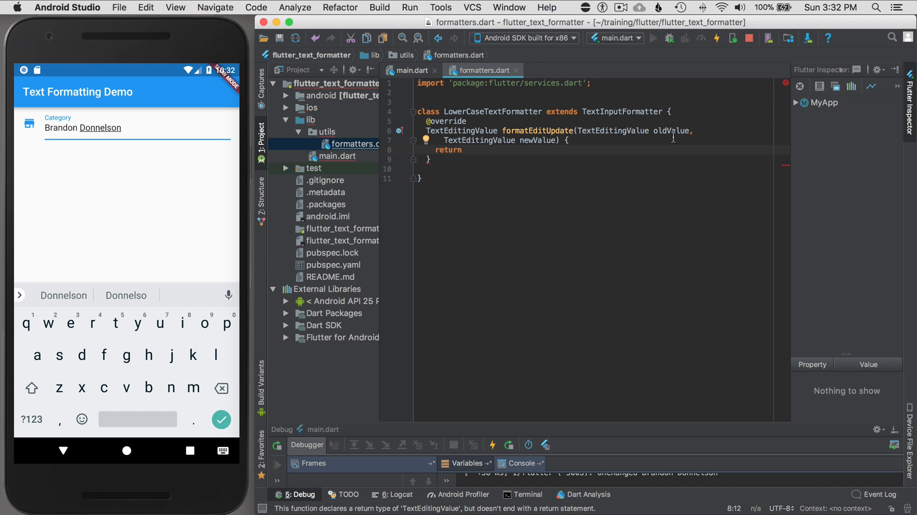
double_click(540, 140)
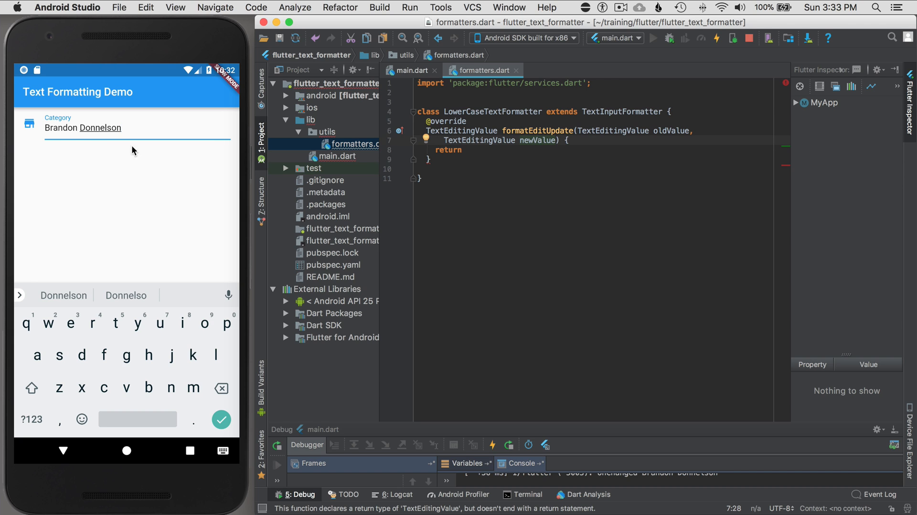
mouse_move(497, 152)
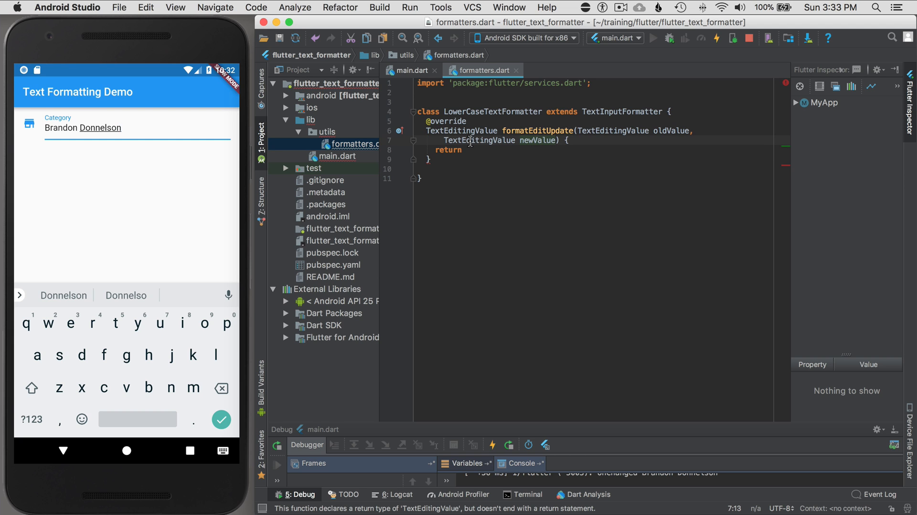
double_click(478, 139)
type(" newValue.co")
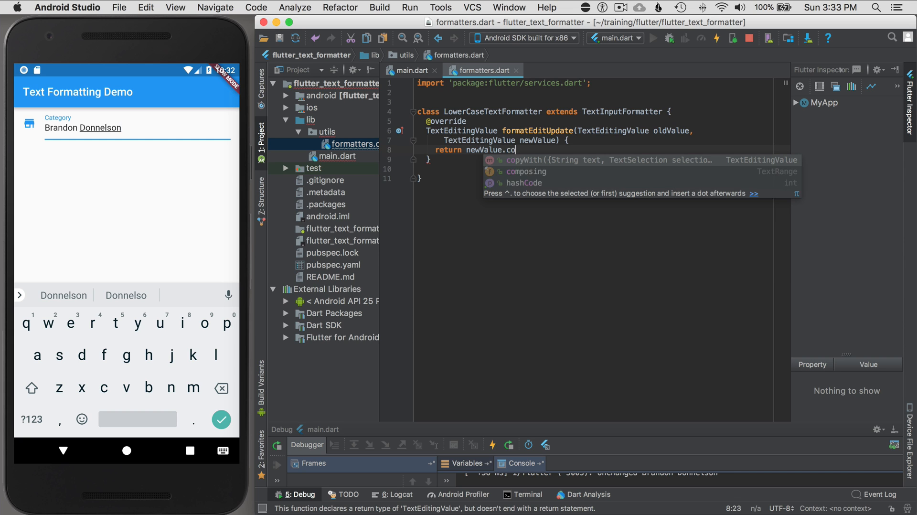
type("p")
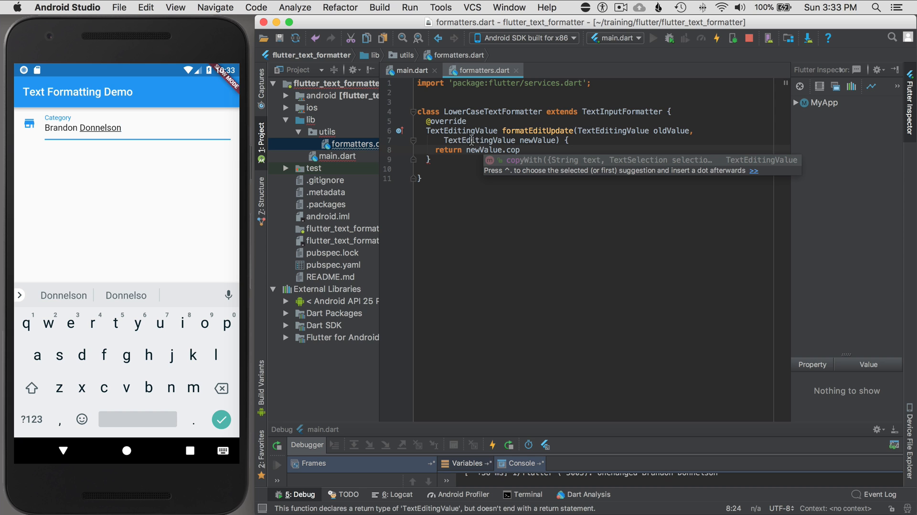
mouse_move(480, 140)
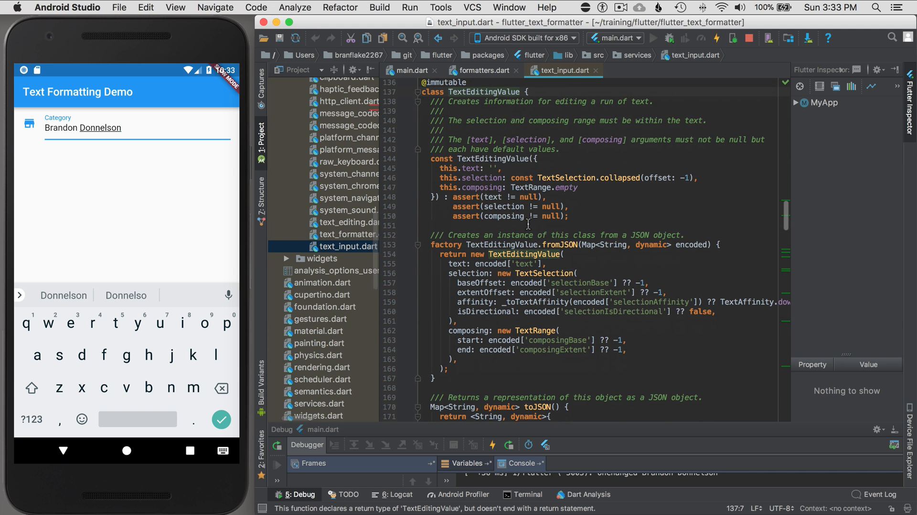
double_click(481, 178)
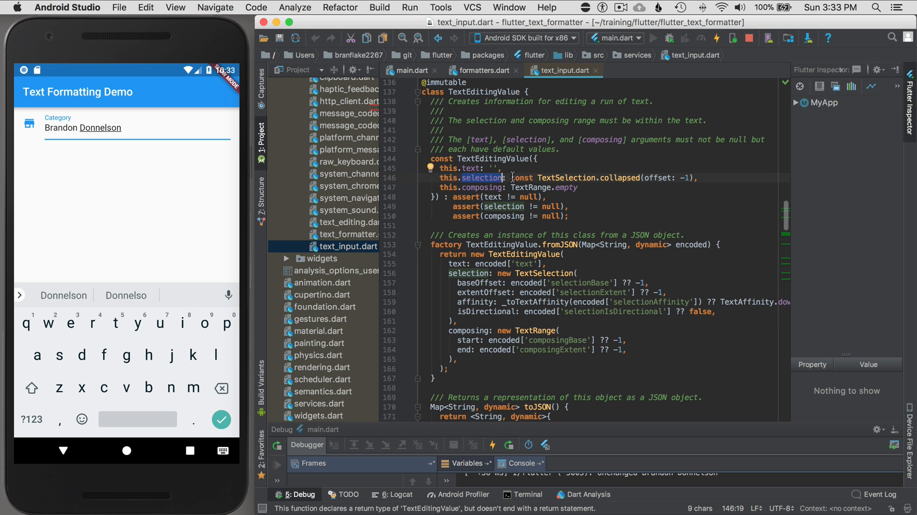
left_click(410, 71)
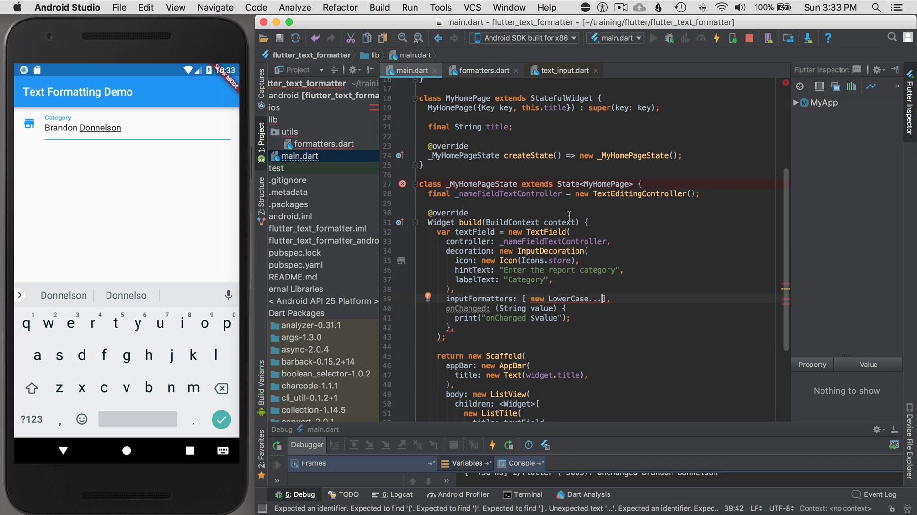
mouse_move(608, 324)
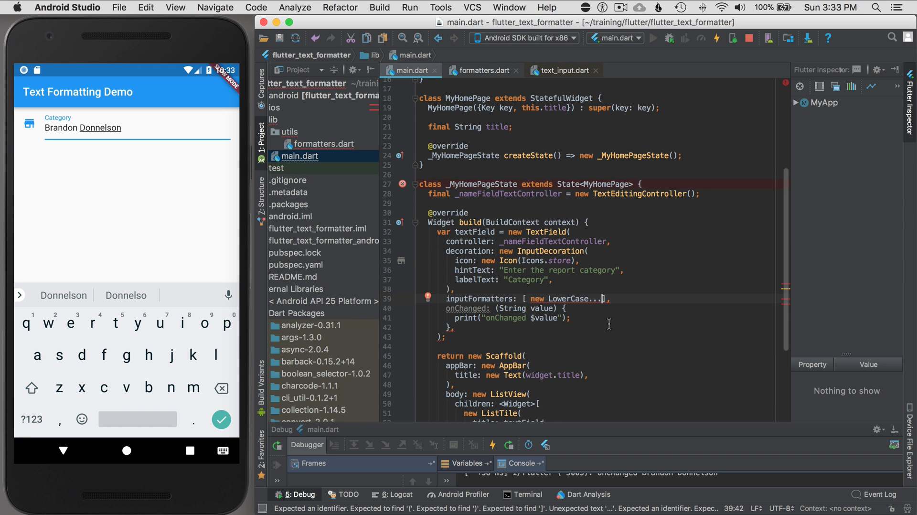
left_click(483, 70)
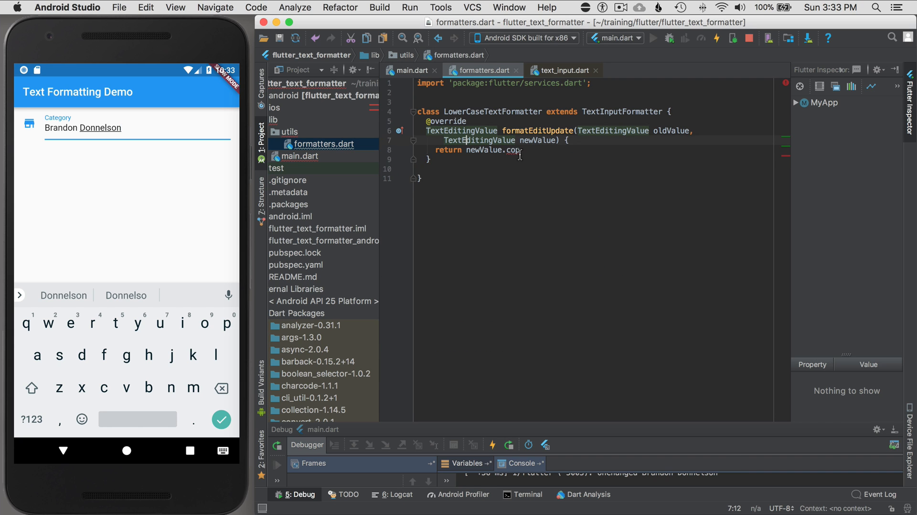
Return newValue.copyWith(text: newValue.text.toLowerCase()); and copy the LowerCaseTextFormatter name
type("yWith(")
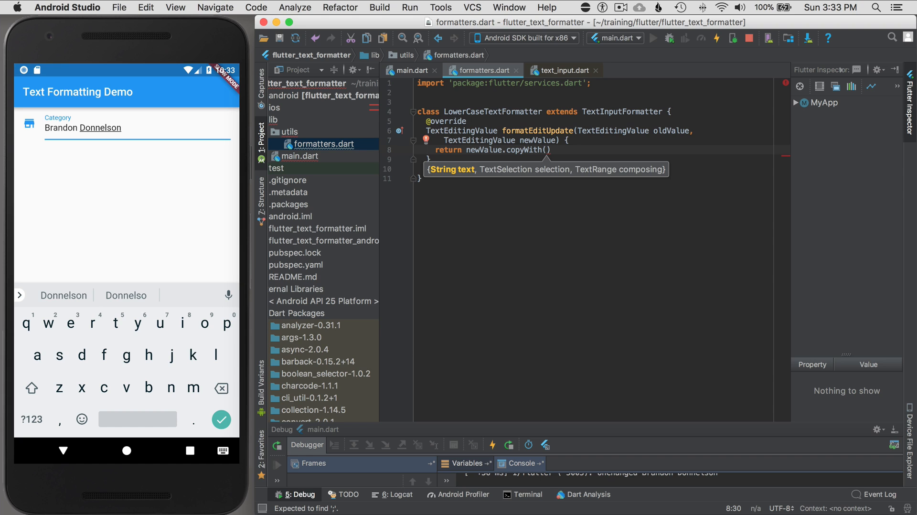
type("text:")
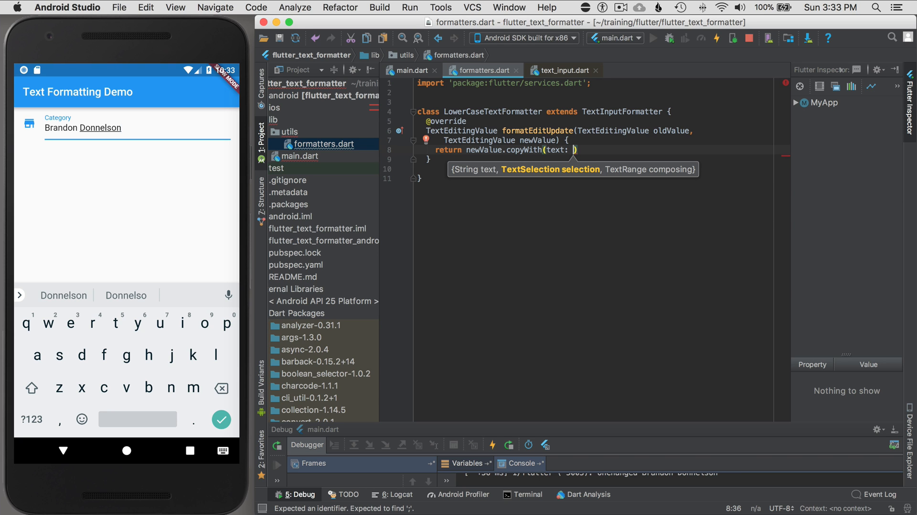
type("newValue")
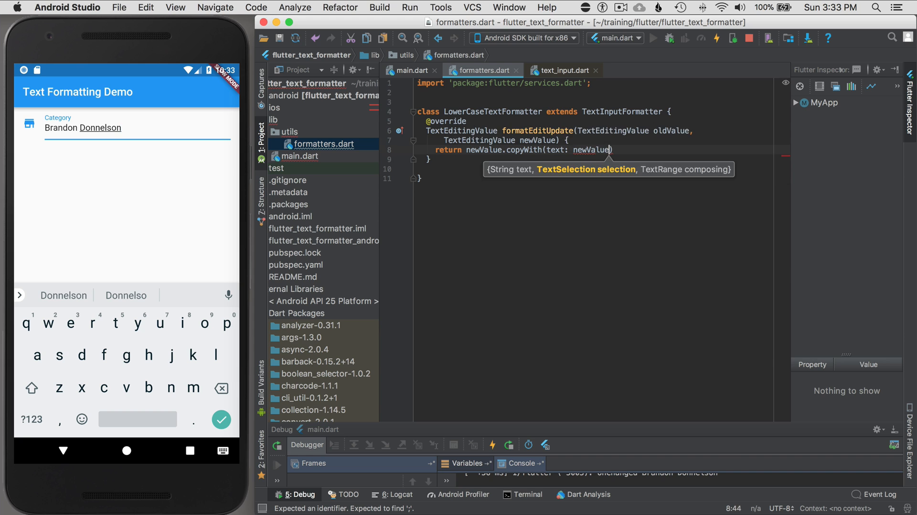
type(".text")
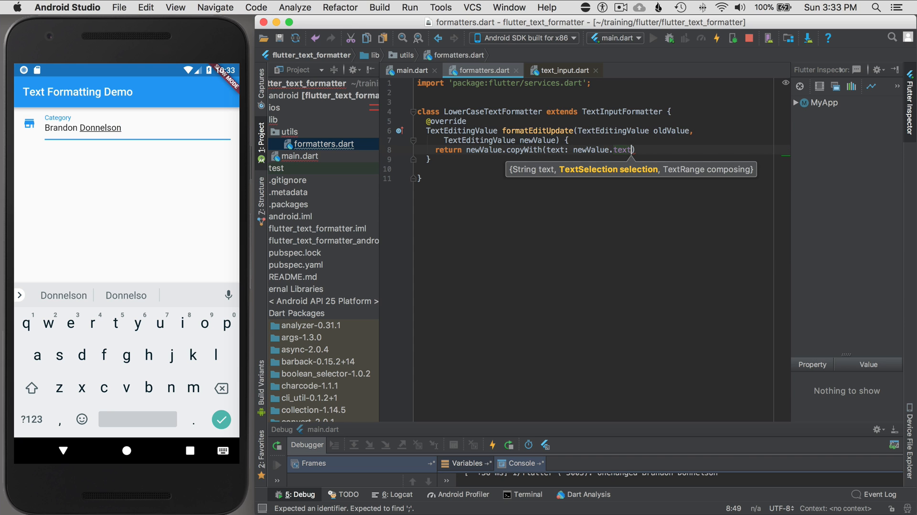
type(".toLowerCase()")
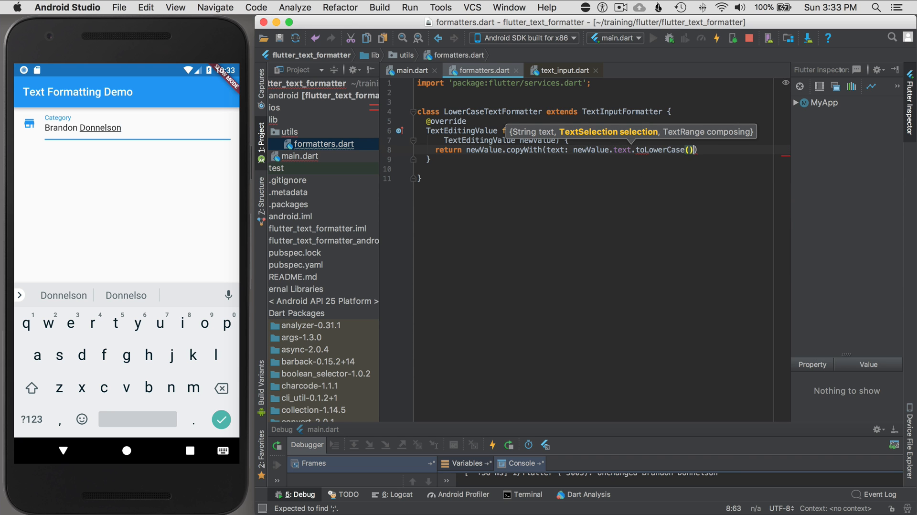
type(";")
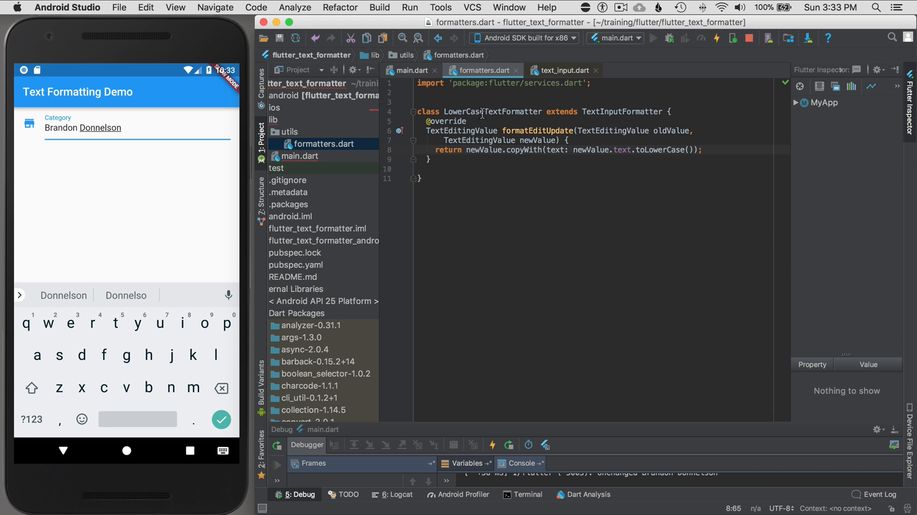
double_click(493, 111)
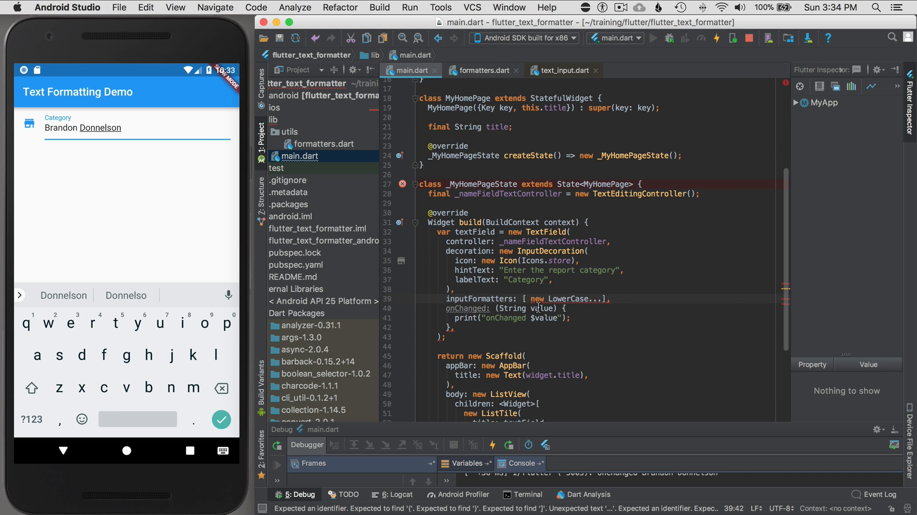
Replace the placeholder so inputFormatters holds new LowerCaseTextFormatter()
double_click(570, 298)
type("TextFormatter")
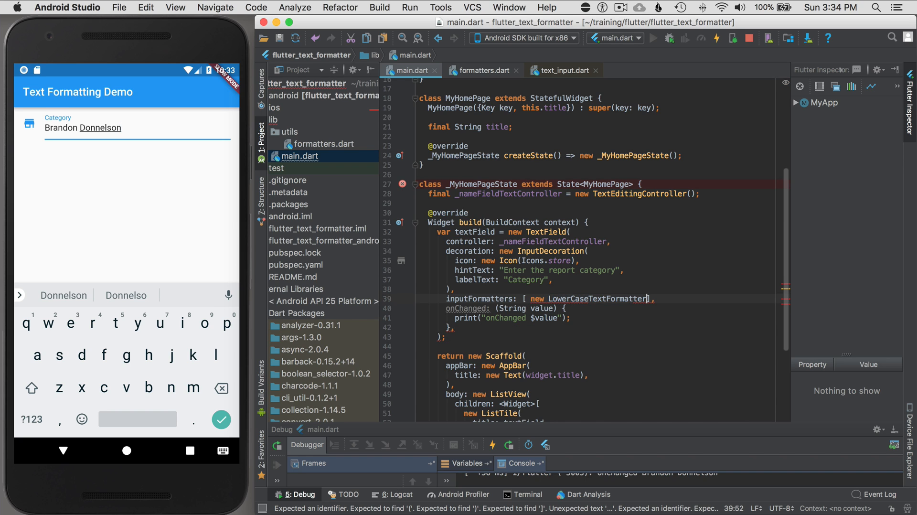
type("()")
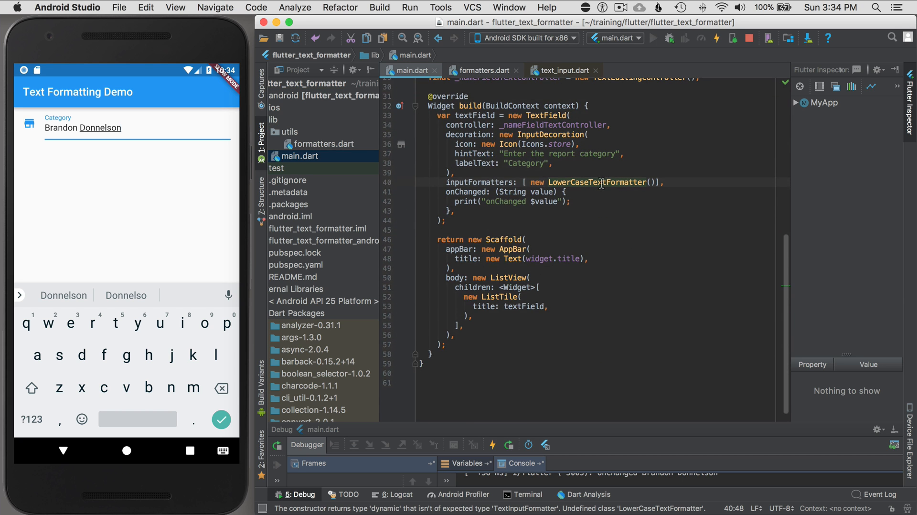
left_click(716, 38)
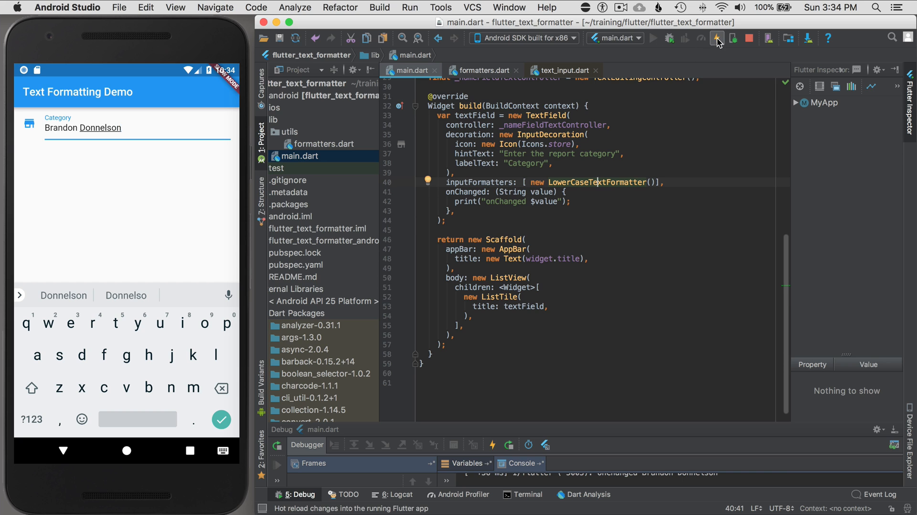
Hot reload the app to test the lowercase formatter, then go to its source
left_click(715, 38)
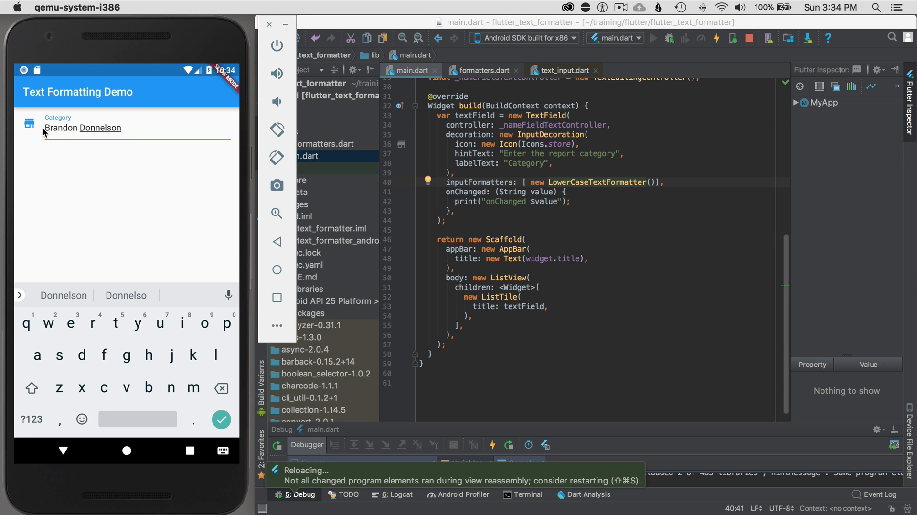
mouse_move(129, 133)
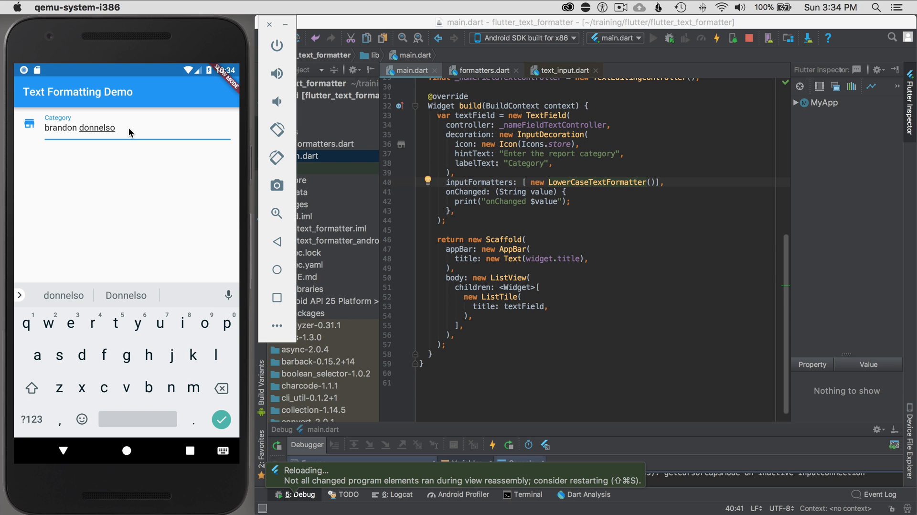
mouse_move(600, 184)
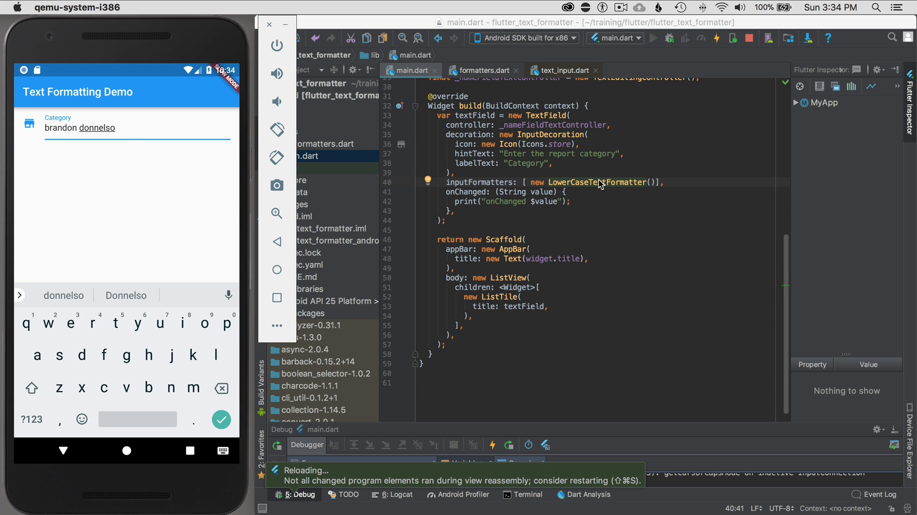
left_click(482, 70)
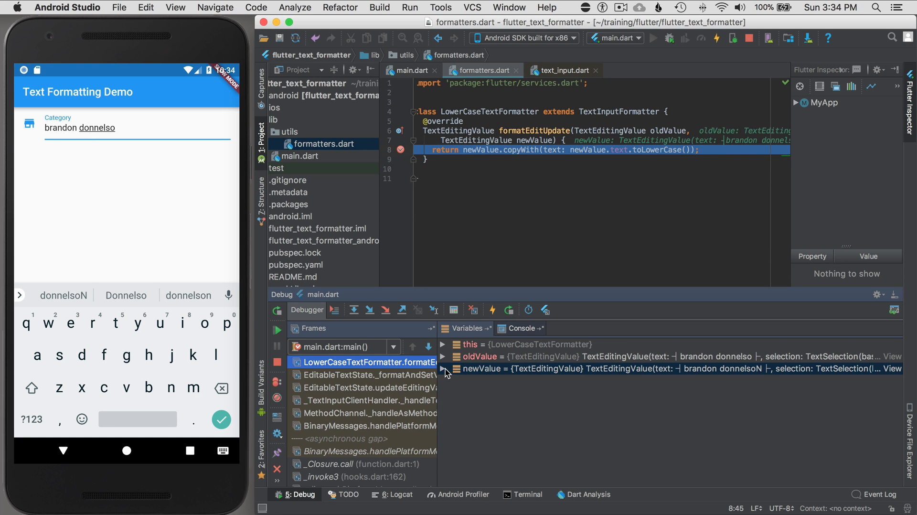
left_click(444, 369)
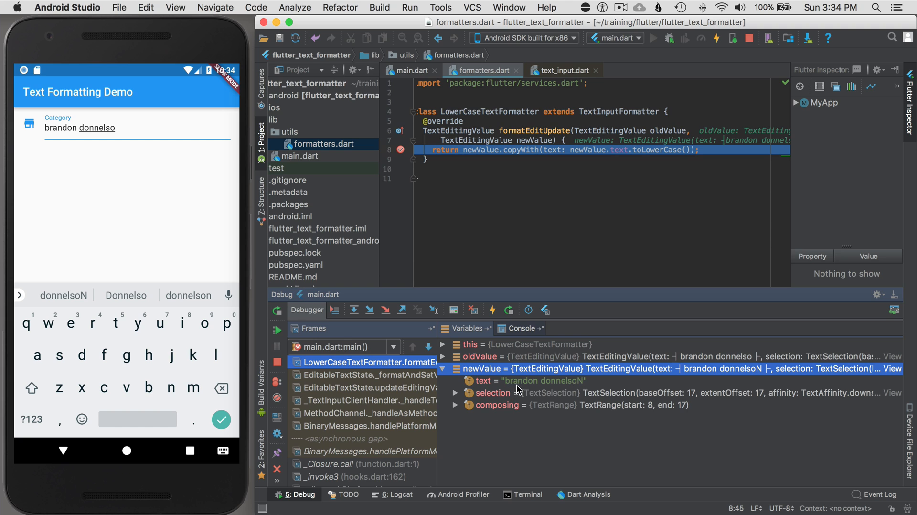
mouse_move(583, 384)
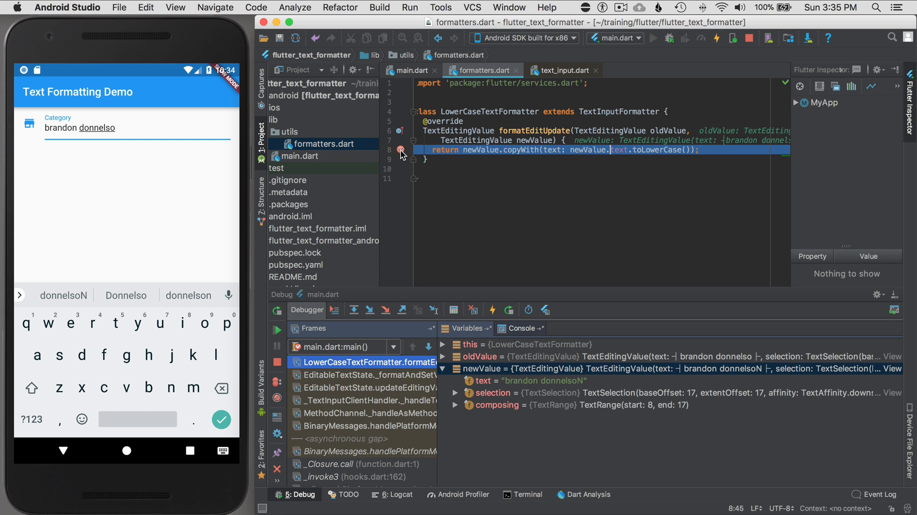
mouse_move(267, 360)
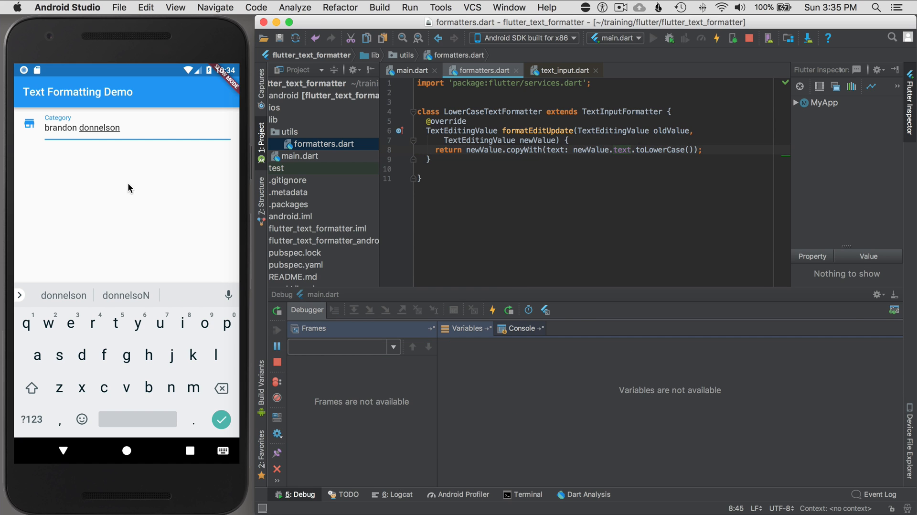
mouse_move(124, 135)
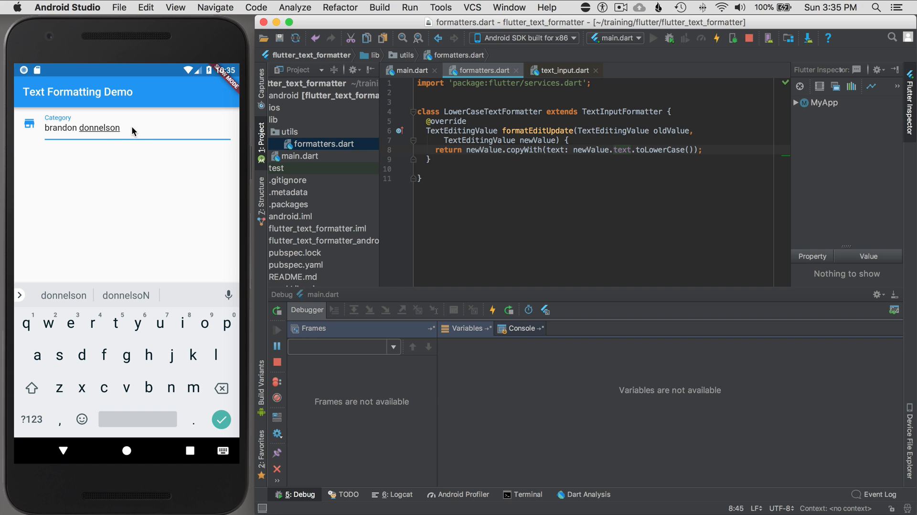
mouse_move(124, 129)
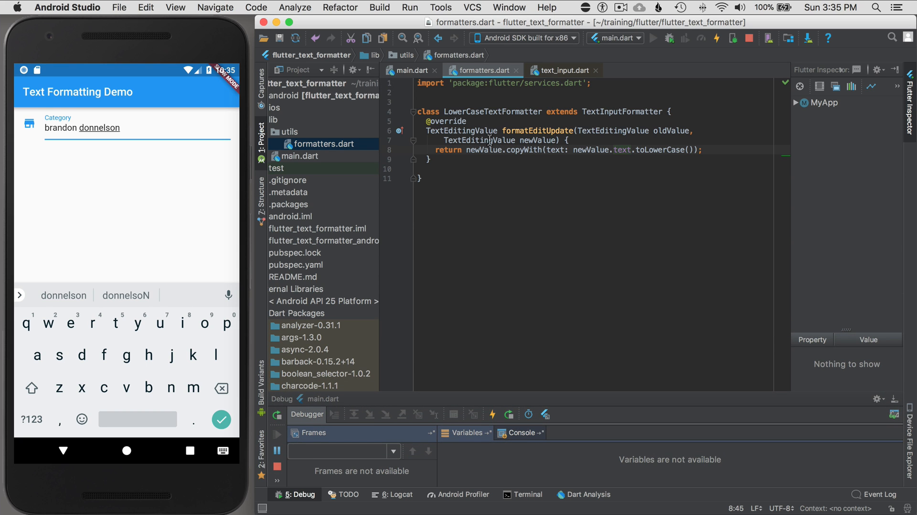
Add a trailing comma to main.dart's inputFormatters list and return to formatters.dart
left_click(413, 71)
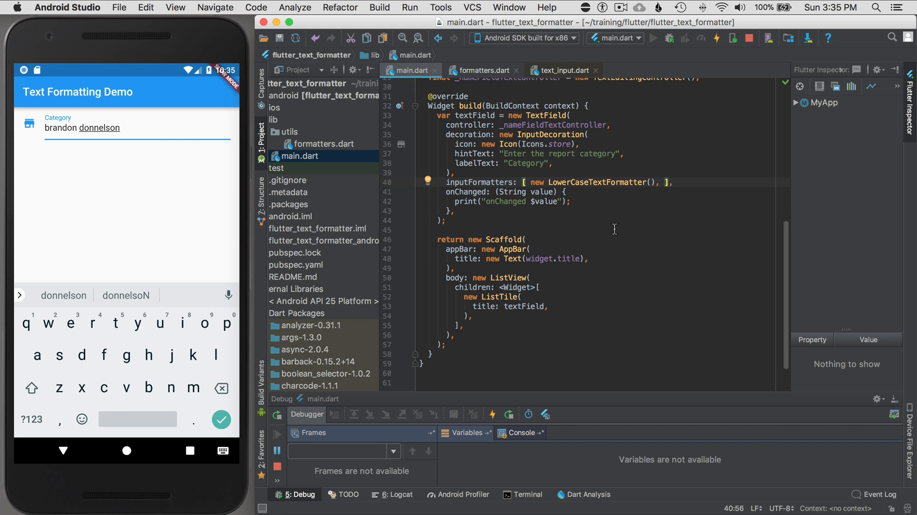
mouse_move(646, 162)
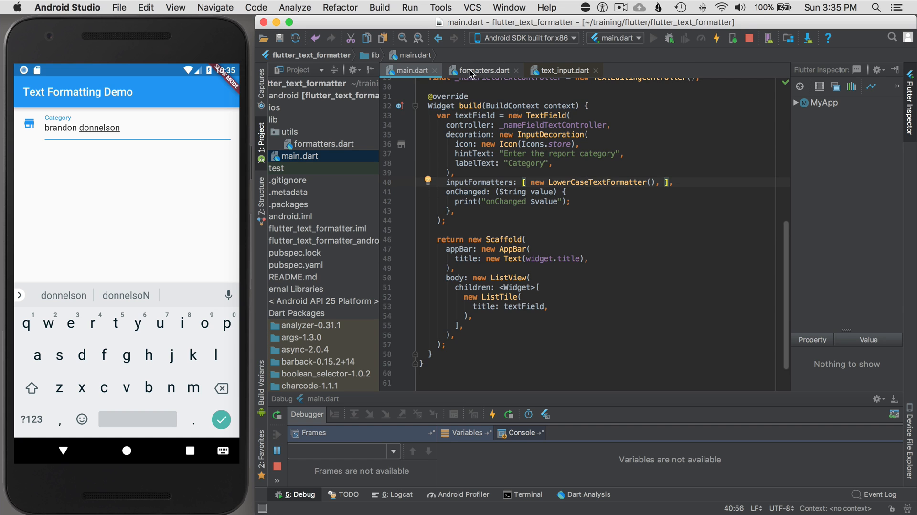
left_click(483, 71)
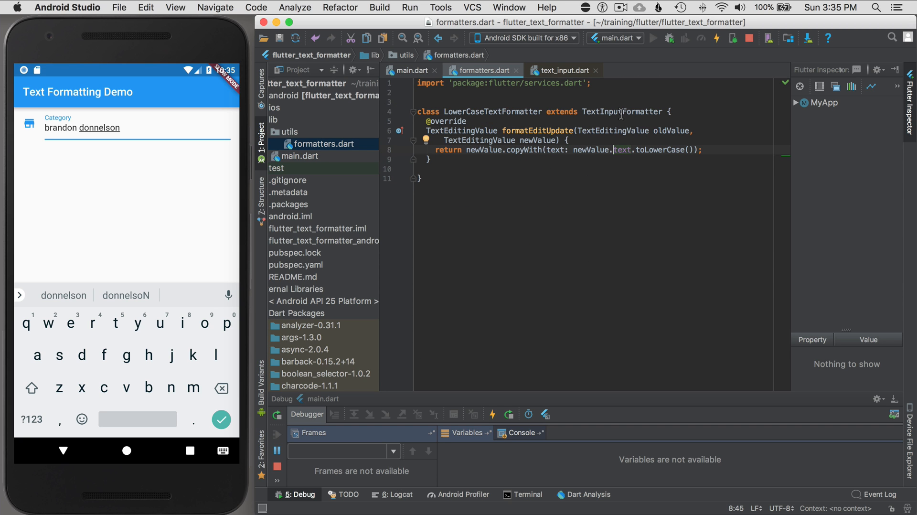
double_click(622, 112)
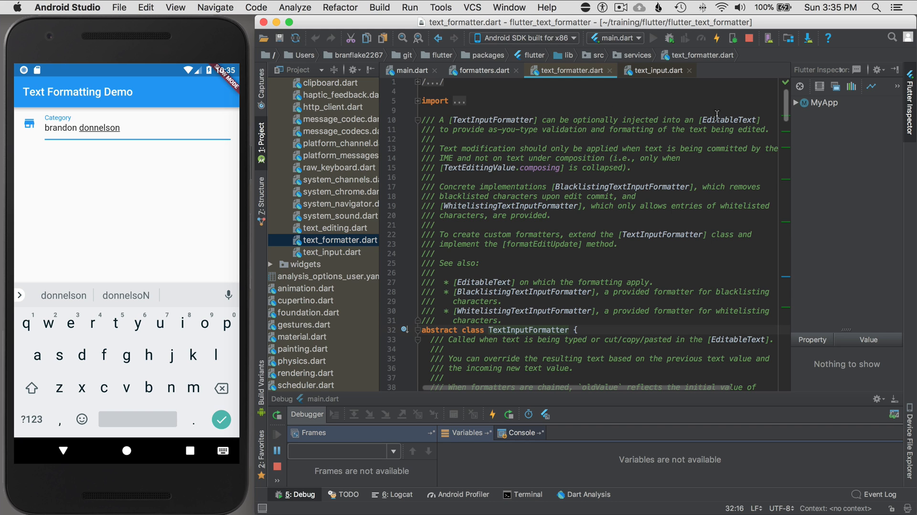
mouse_move(458, 137)
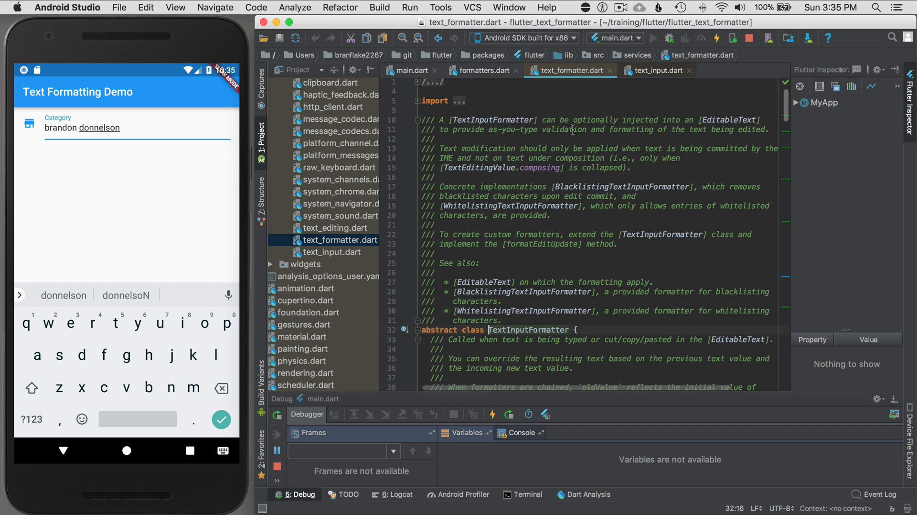
mouse_move(630, 133)
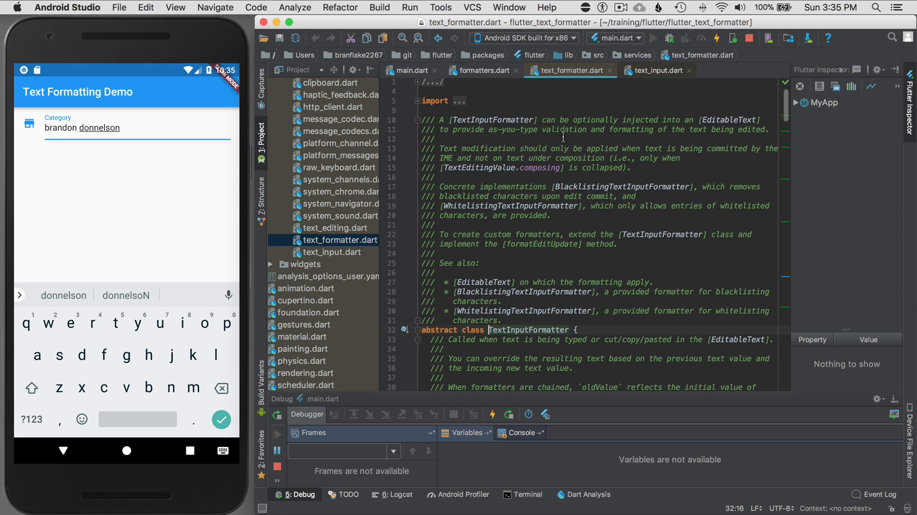
double_click(564, 129)
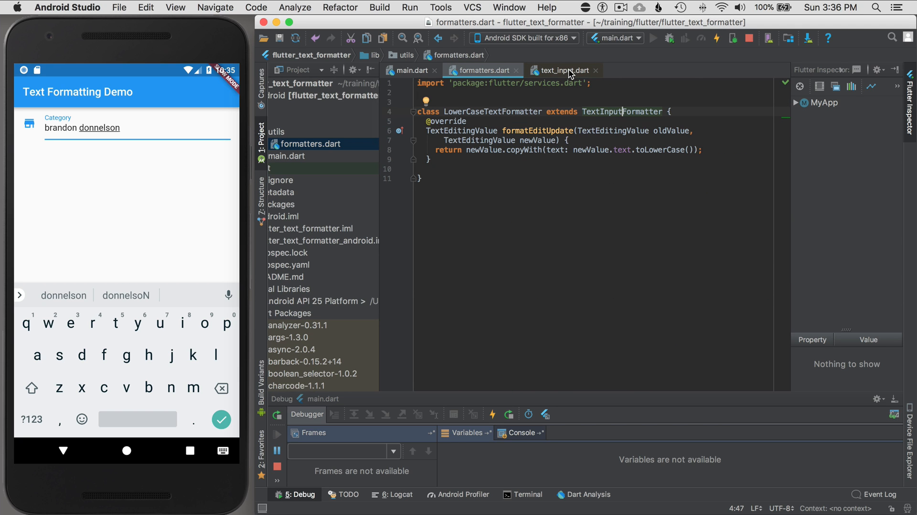
Select LowerCaseTextFormatter in main.dart, close text_input.dart and go back to formatters.dart
left_click(412, 71)
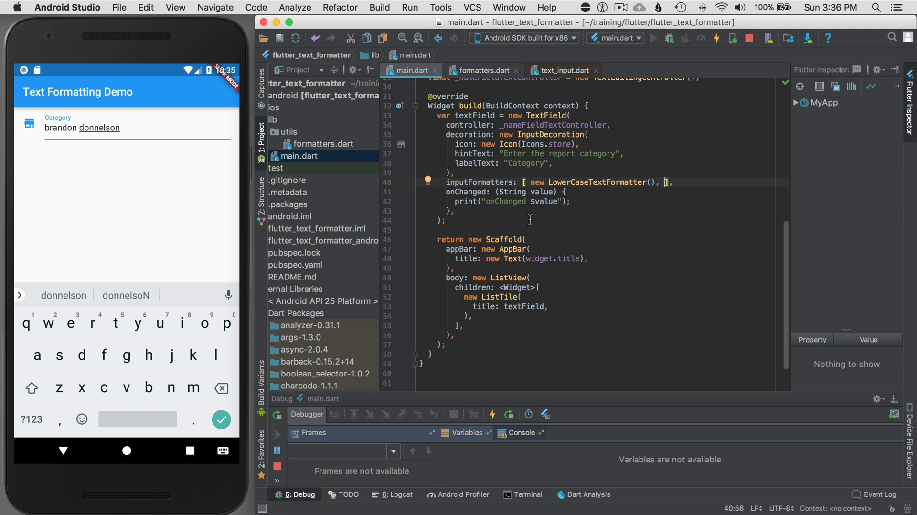
double_click(596, 182)
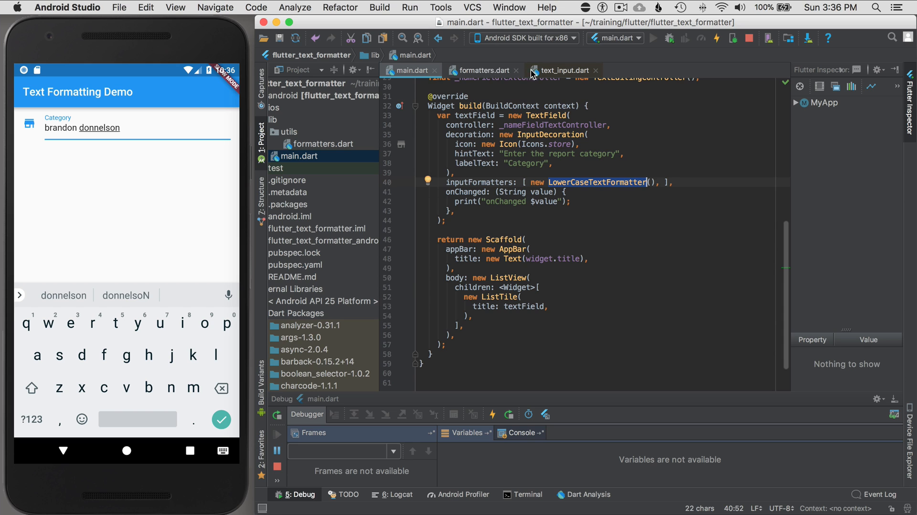
left_click(595, 70)
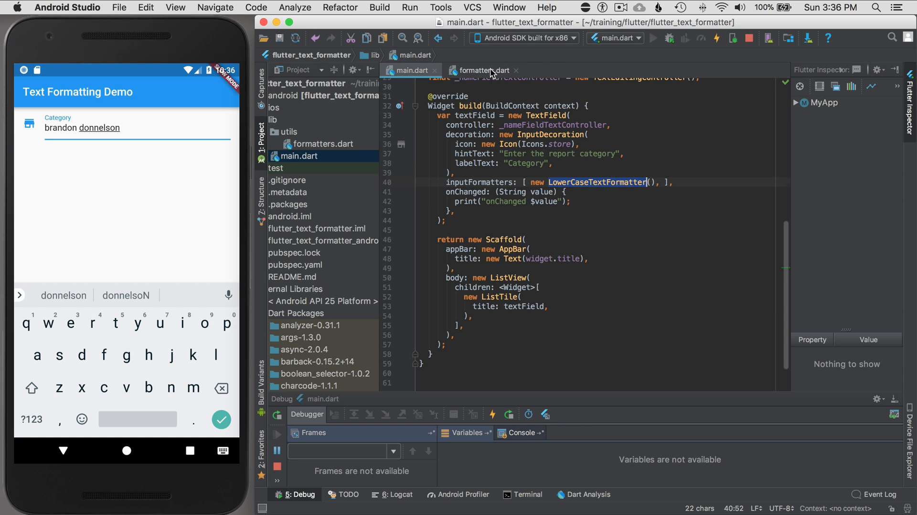
left_click(482, 70)
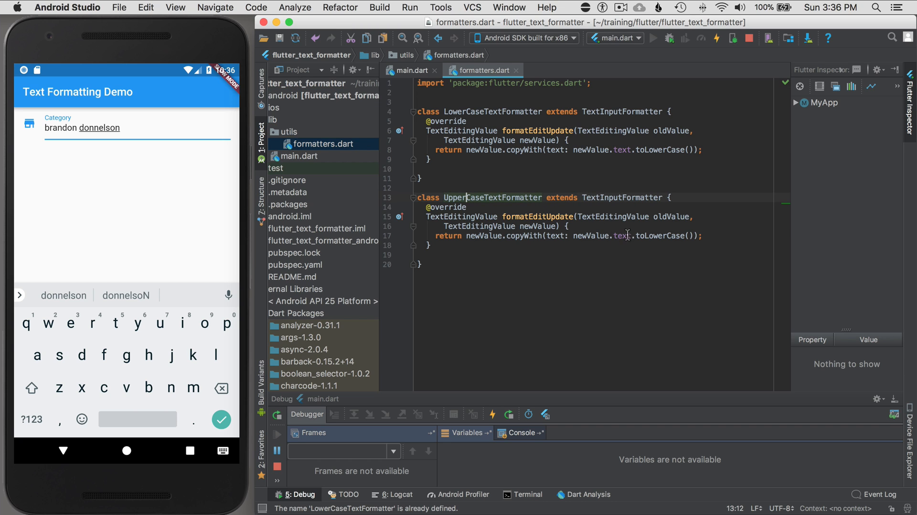
Change the copied class's toLowerCase() to toUpperCase() and select the UpperCaseTextFormatter name
double_click(661, 235)
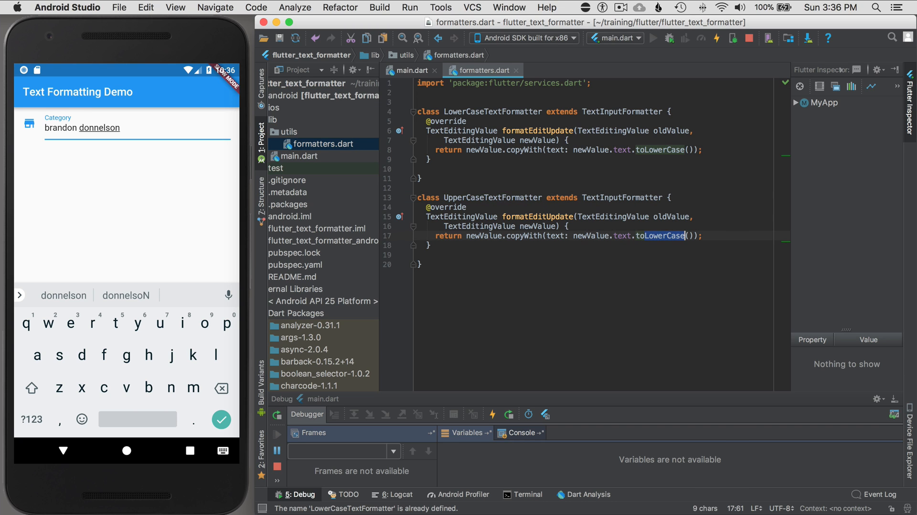
key("Backspace")
type("Upp")
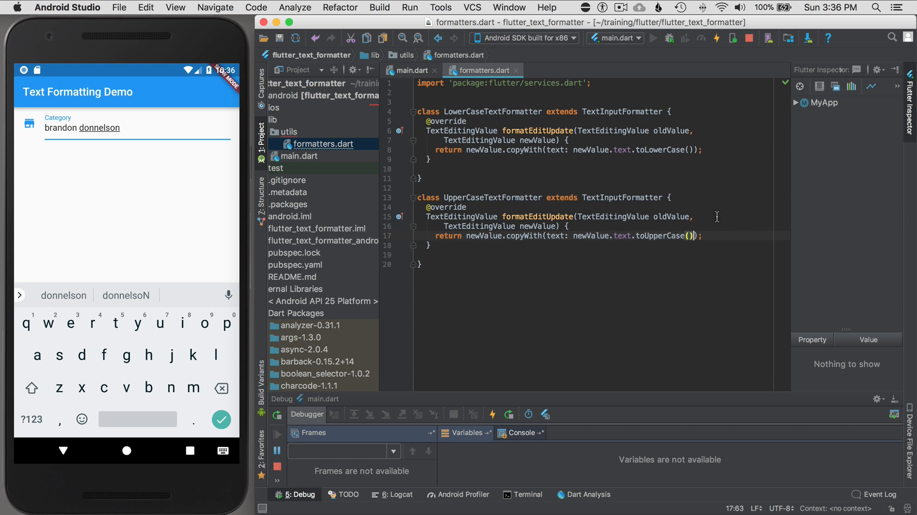
double_click(493, 197)
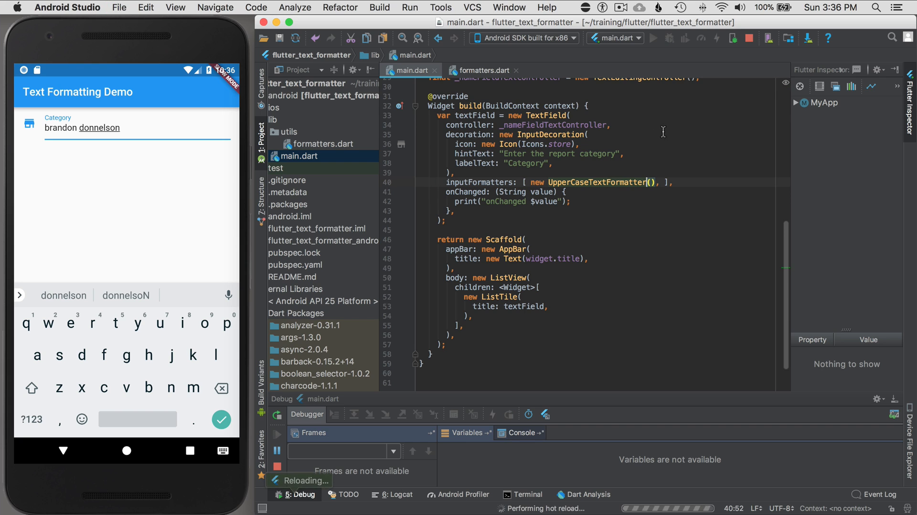
Hot reload so the Category field shows BRANDON DONNELSON in capitals
left_click(716, 38)
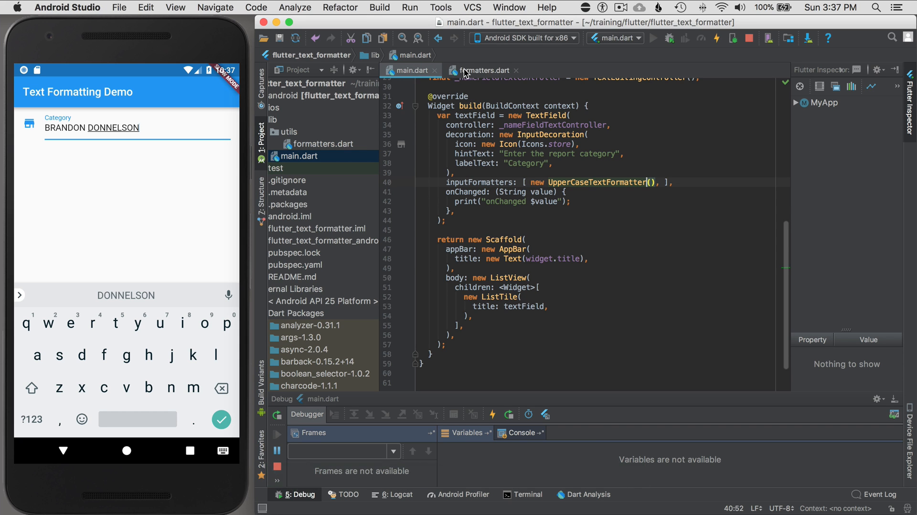
Show formatters.dart with both LowerCase and UpperCaseTextFormatter classes
left_click(483, 71)
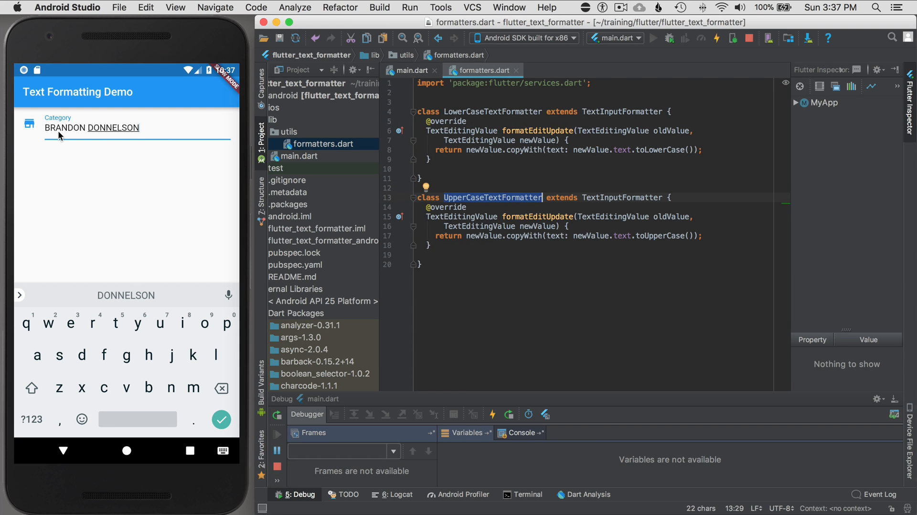
mouse_move(168, 139)
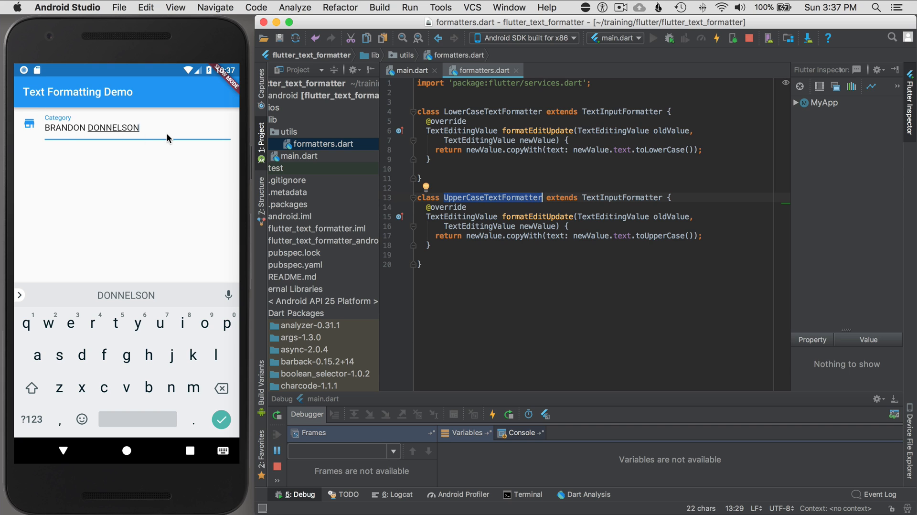
mouse_move(168, 133)
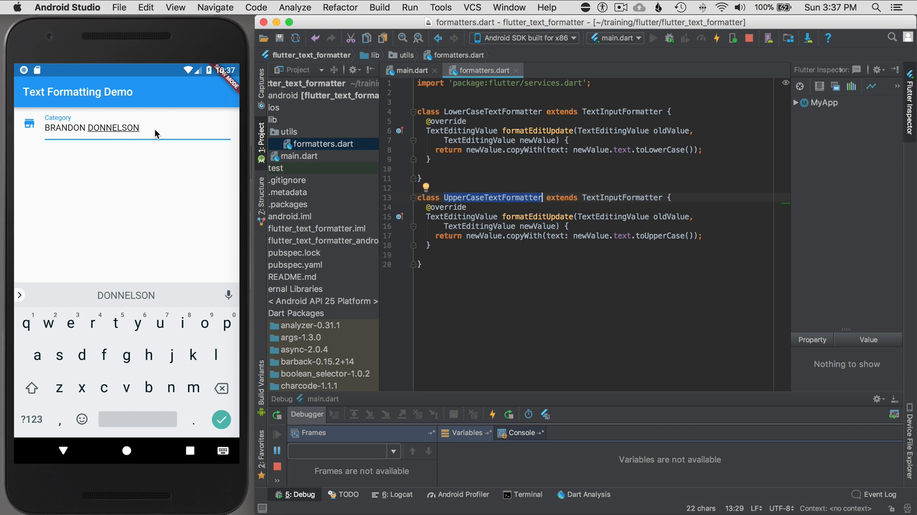
mouse_move(584, 168)
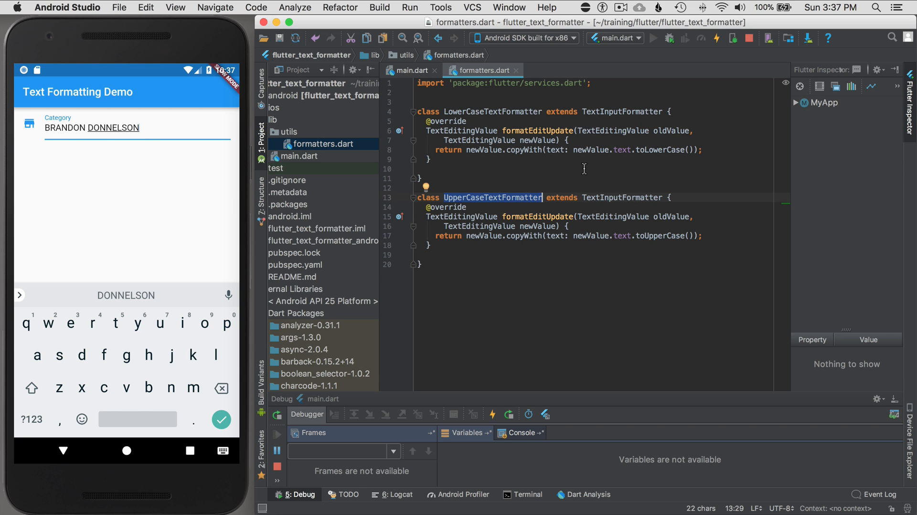